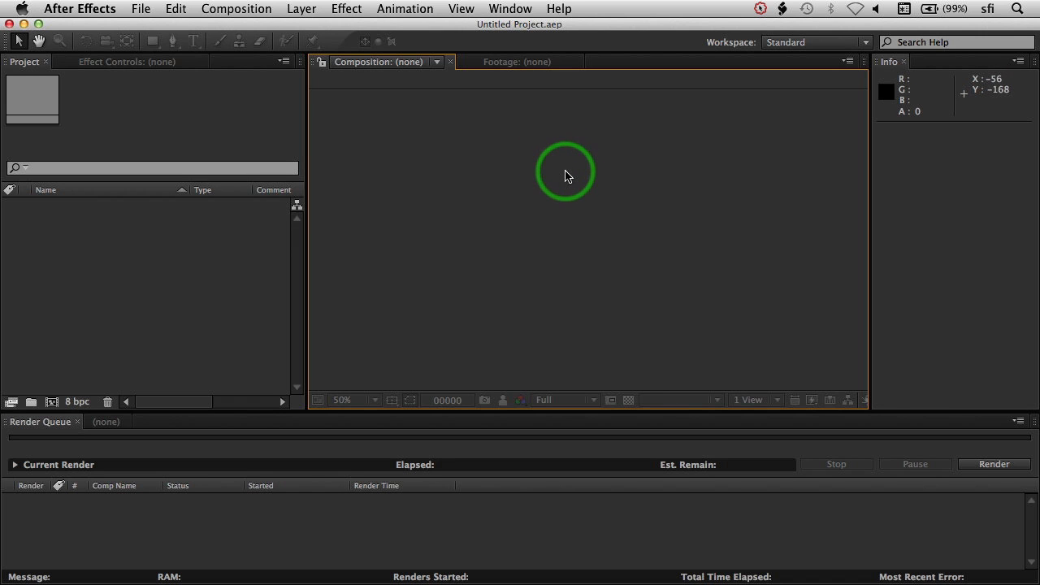
Launch ExtendScriptDeveloperUtility_v1.jsxbin from the Window menu.
click(511, 10)
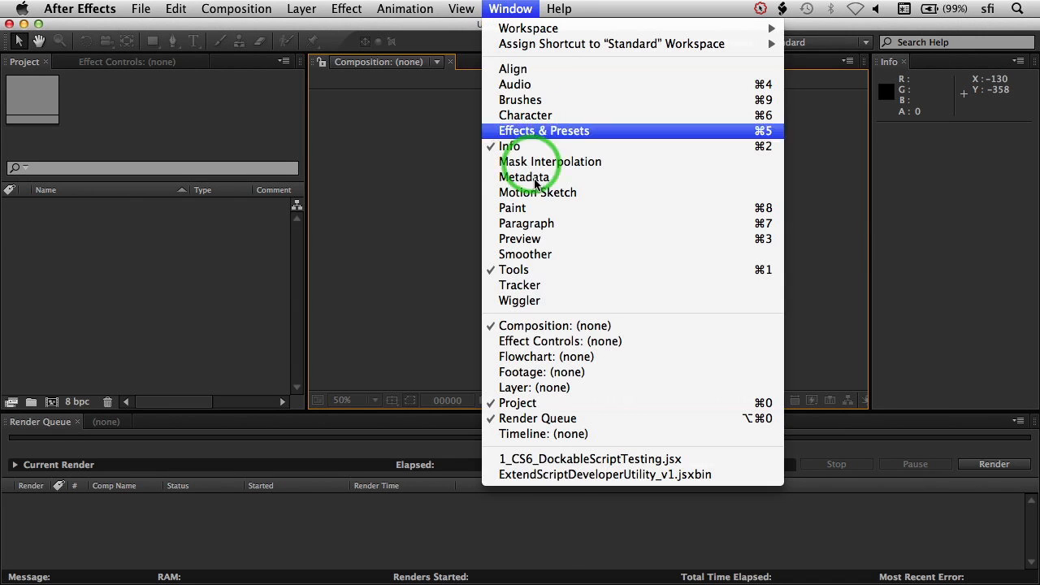
mouse_move(631, 475)
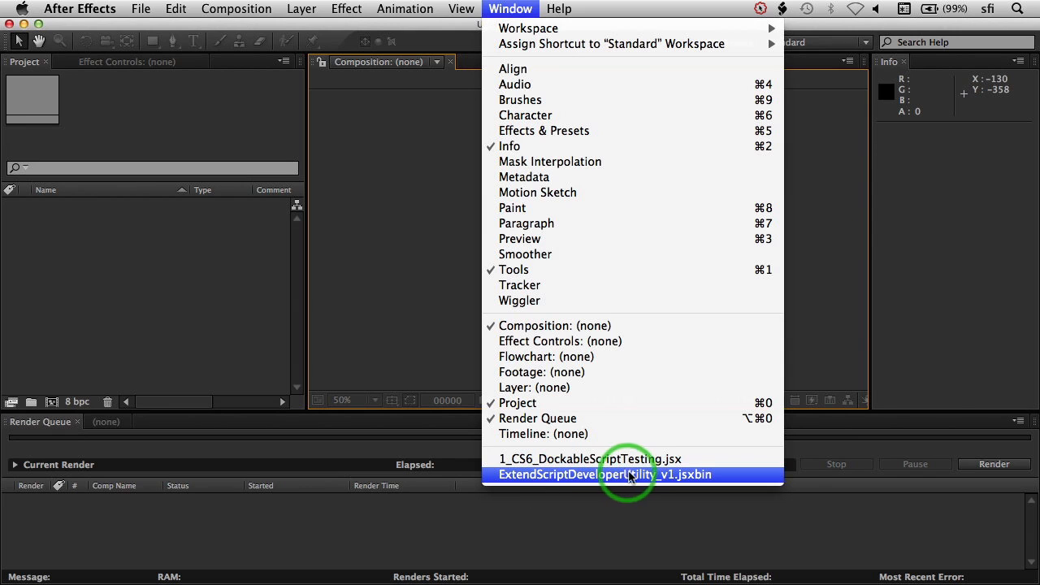
mouse_move(582, 481)
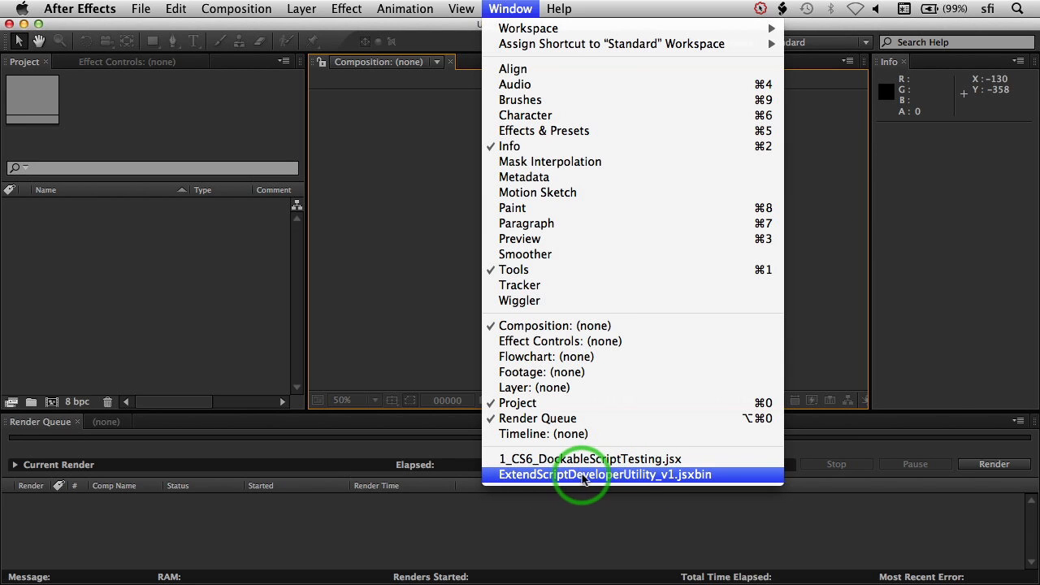
mouse_move(581, 507)
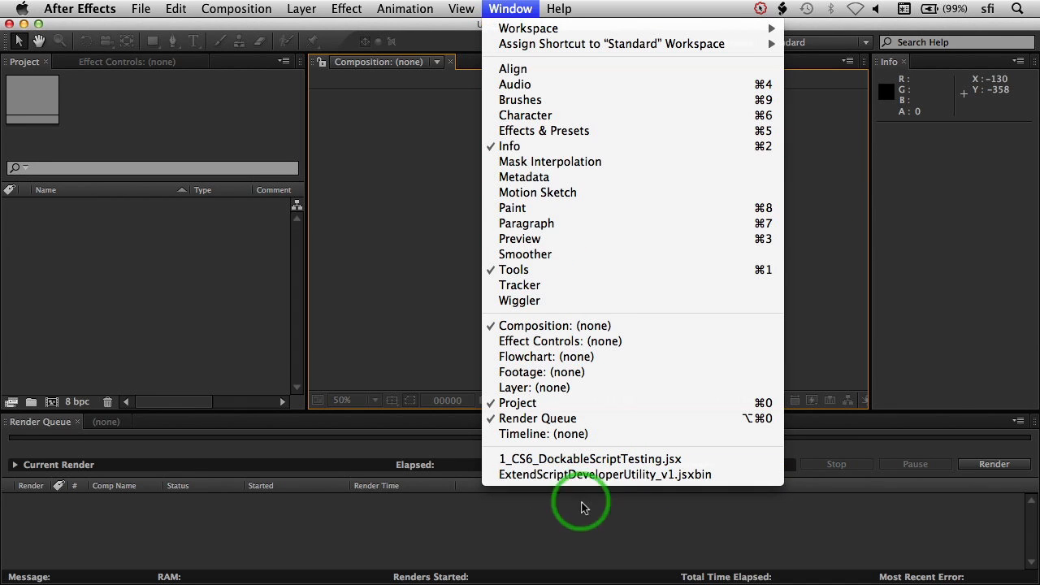
mouse_move(580, 474)
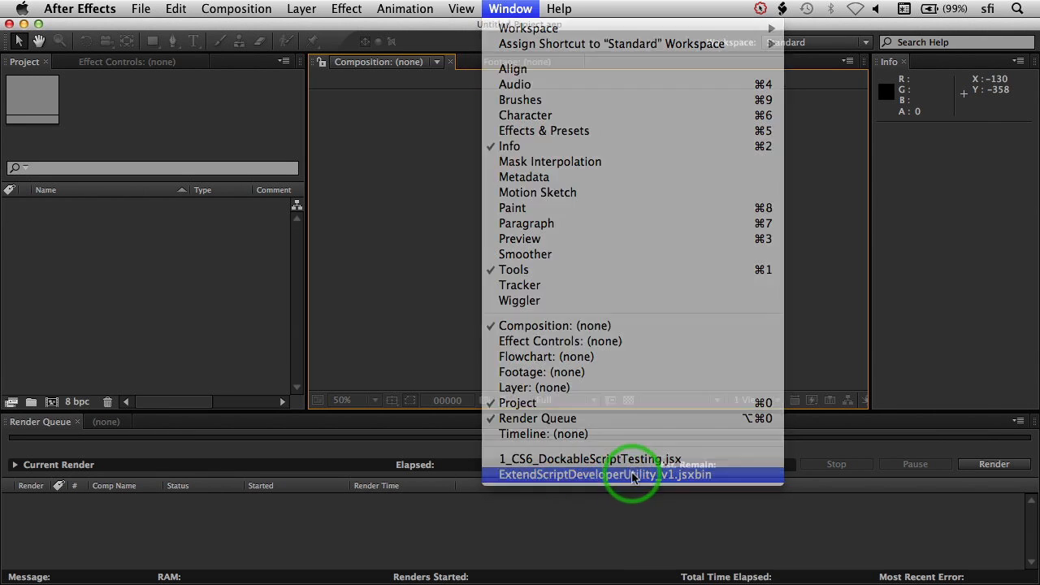
click(632, 474)
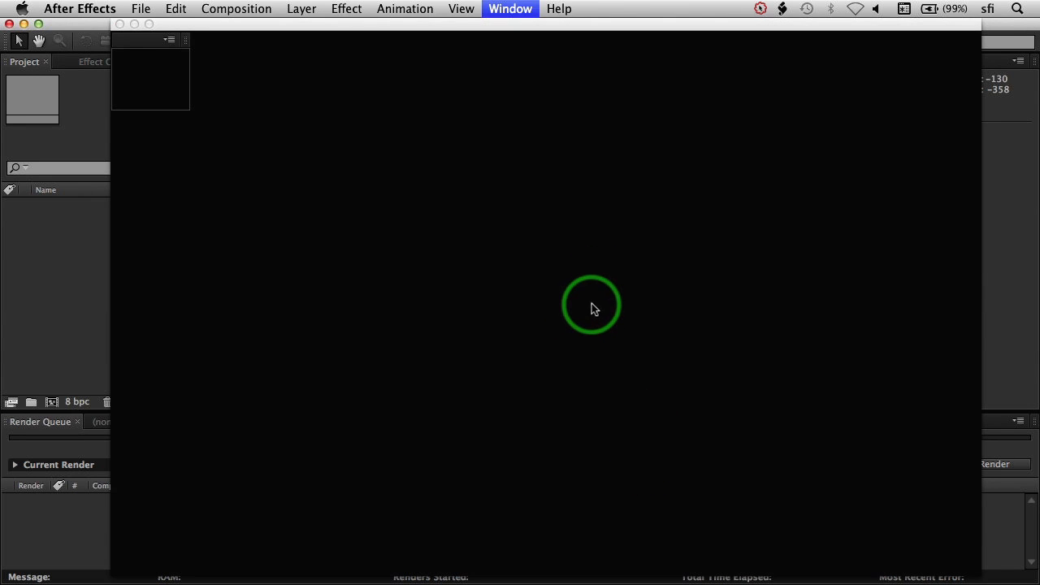
Query the app object's code options and pick project so the field reads app.project.
click(511, 10)
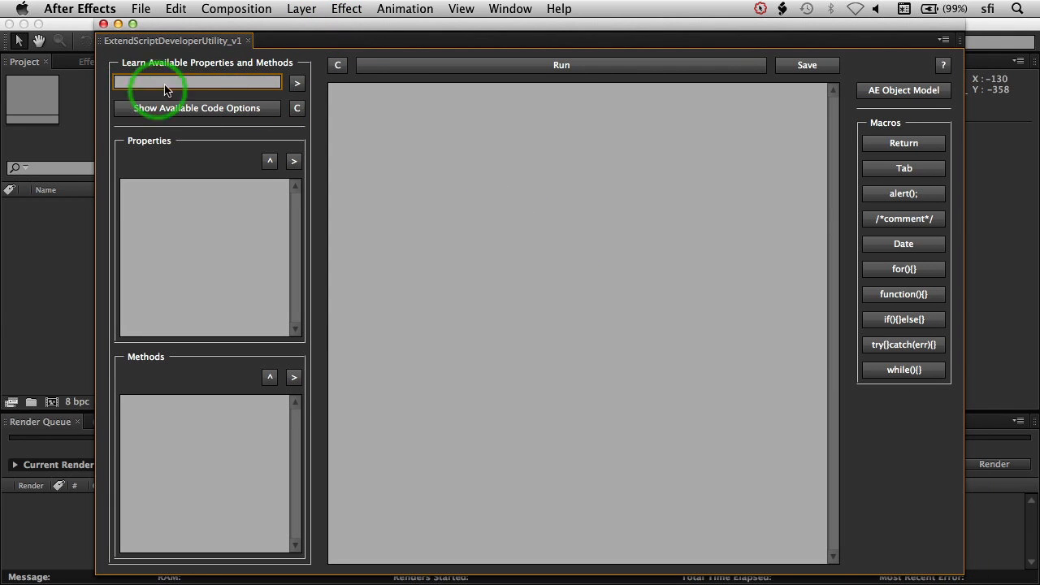
mouse_move(129, 69)
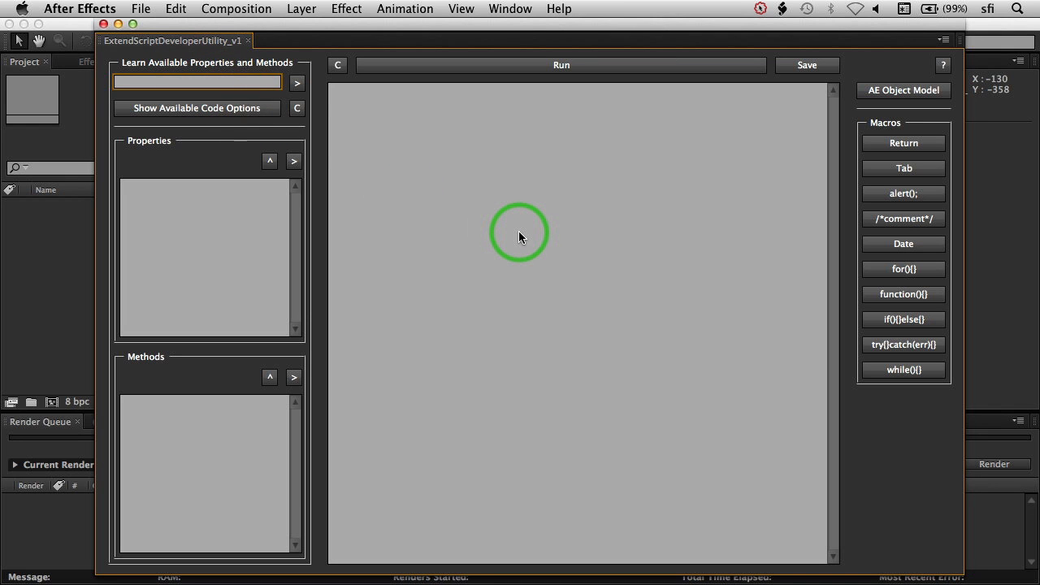
text(app)
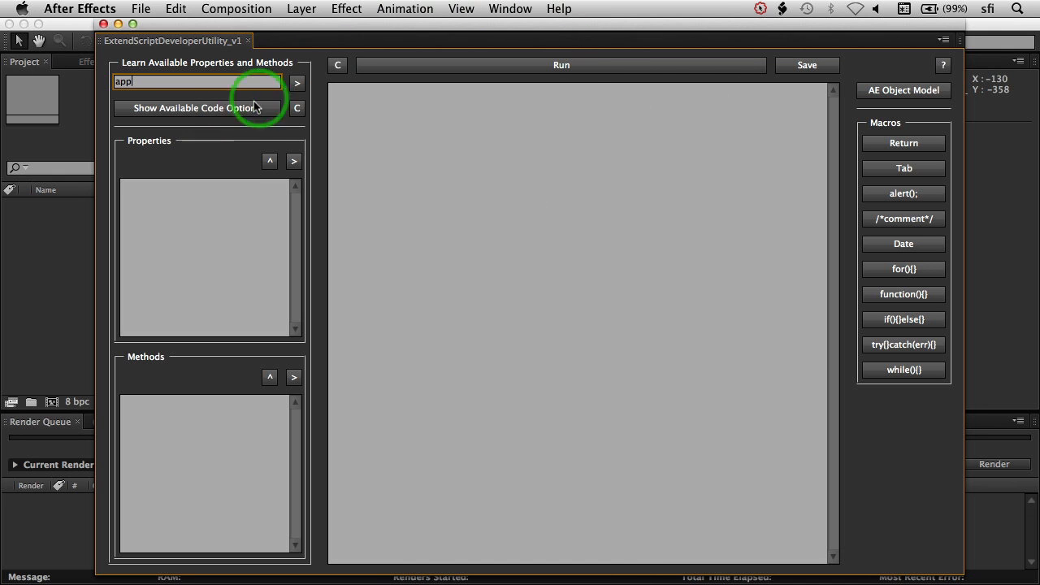
click(194, 107)
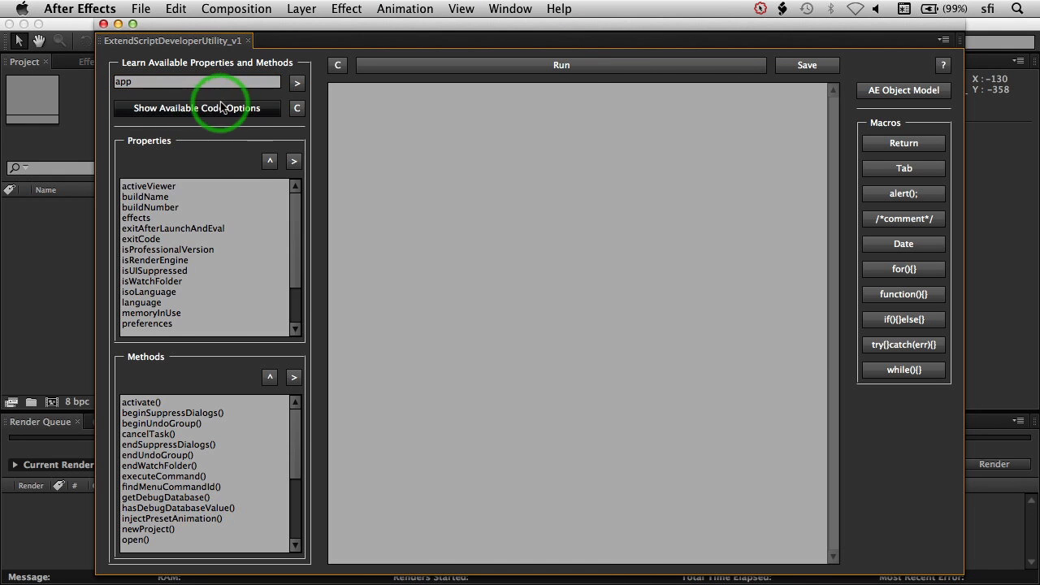
mouse_move(161, 159)
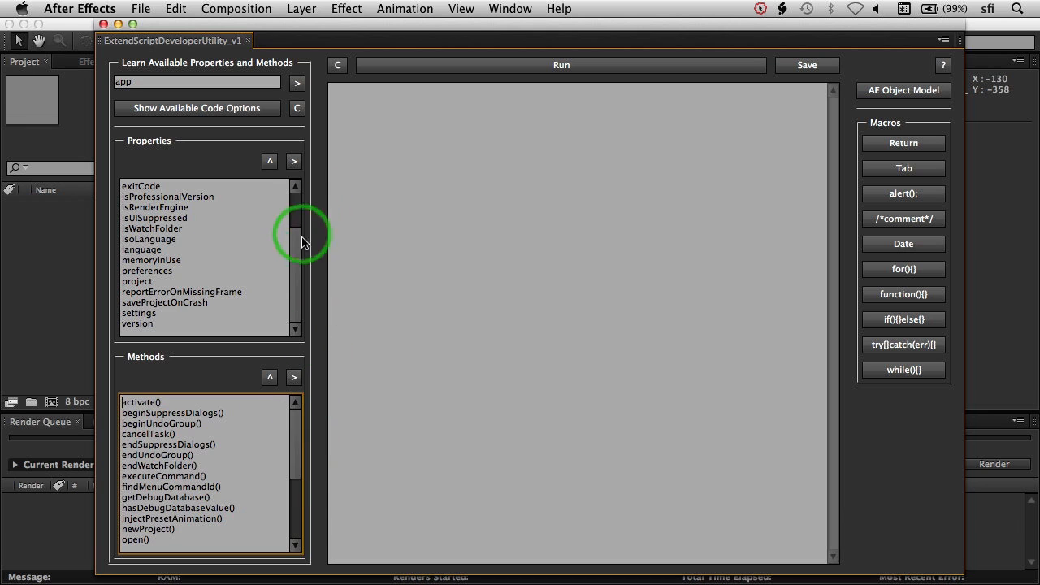
scroll(up, 3)
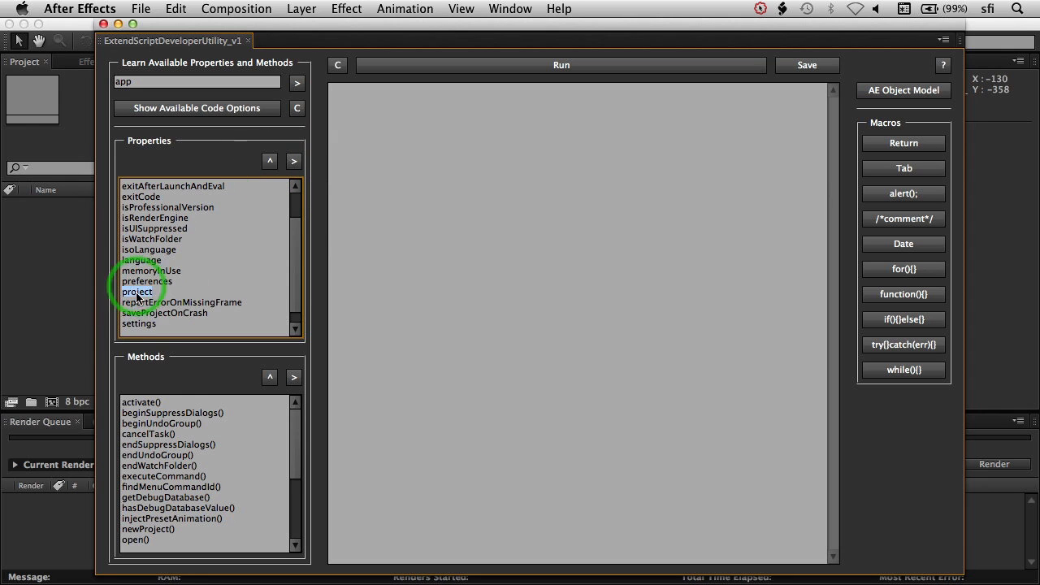
mouse_move(275, 177)
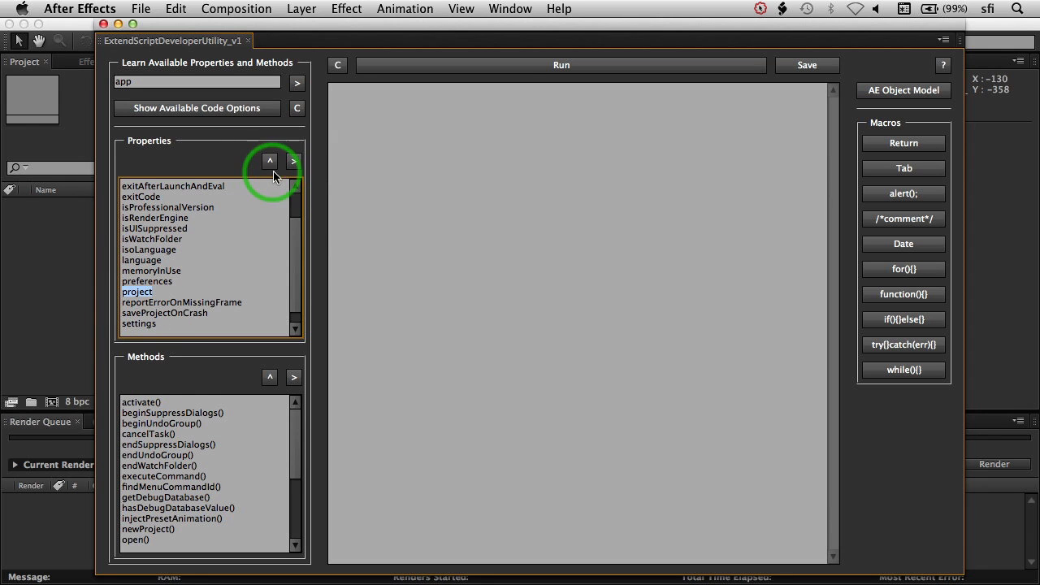
click(270, 161)
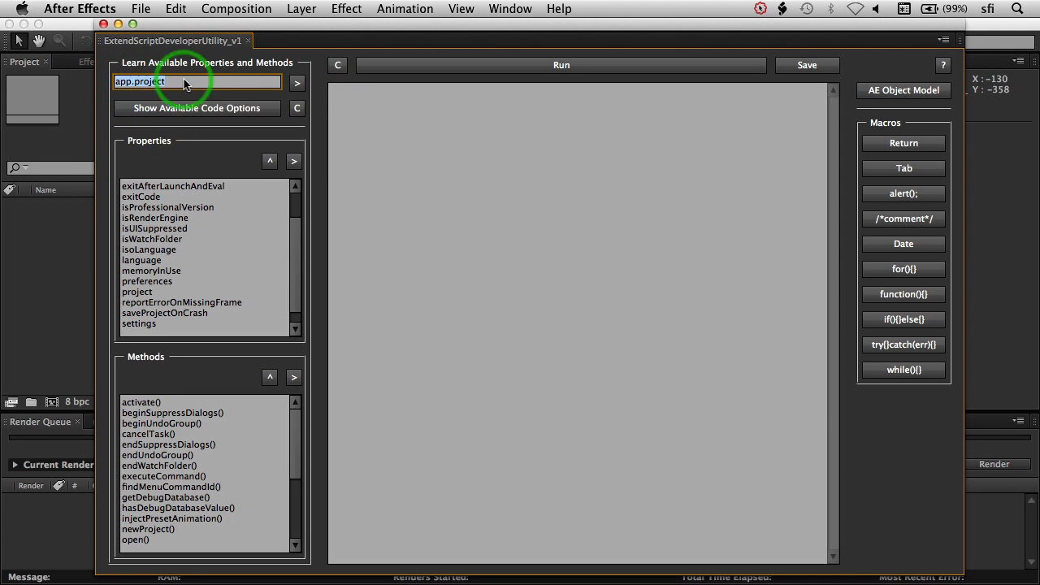
mouse_move(161, 170)
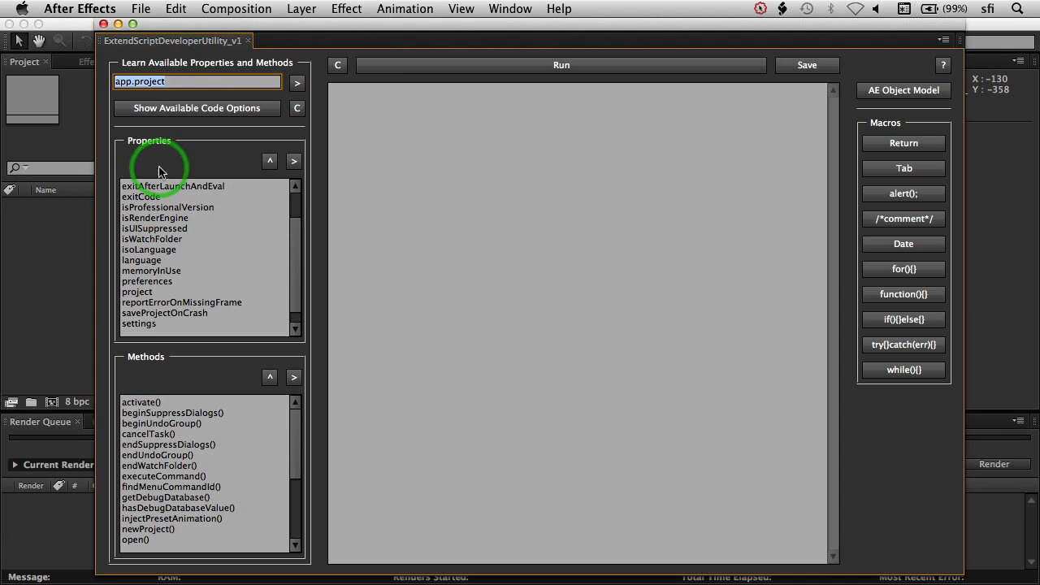
mouse_move(296, 83)
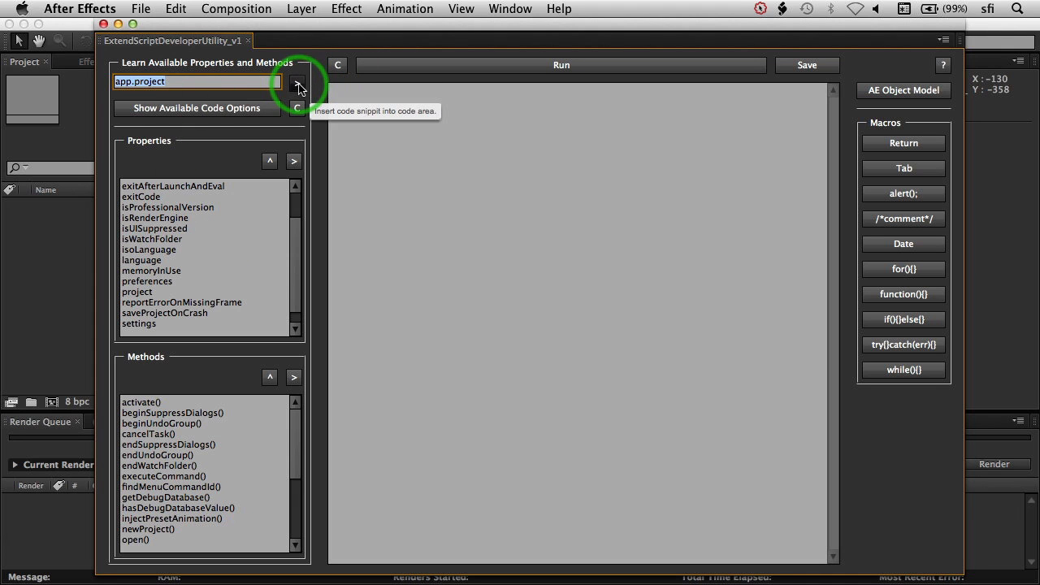
Insert app.project into the code area, then extend the query to app.project.numItems.
click(298, 81)
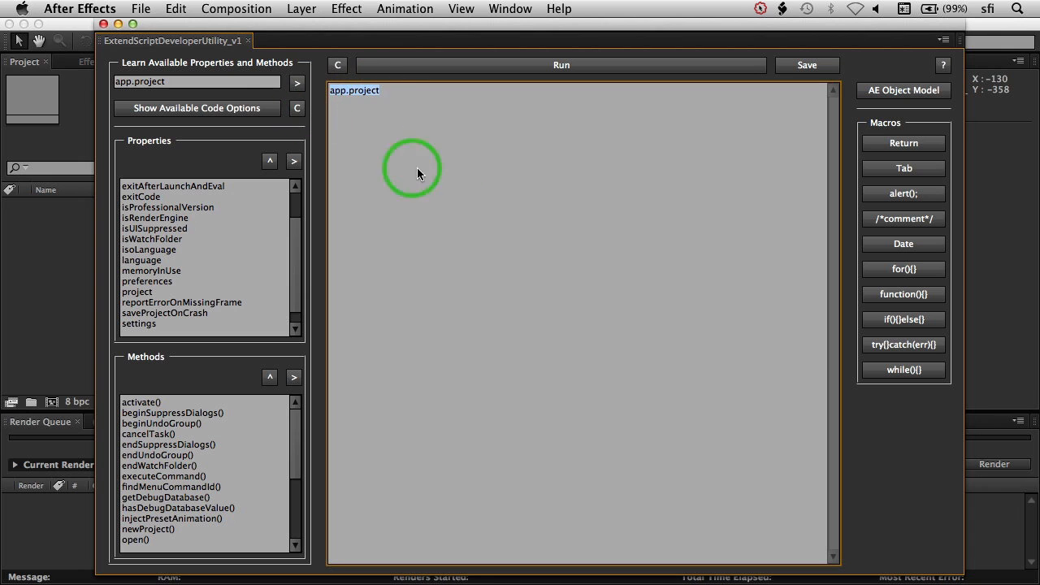
mouse_move(241, 143)
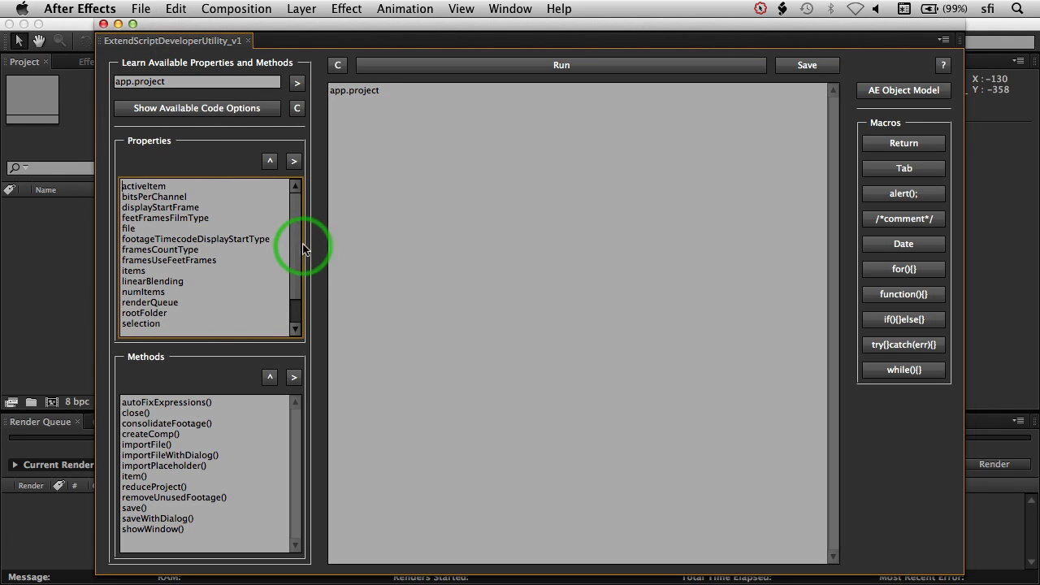
scroll(down, 3)
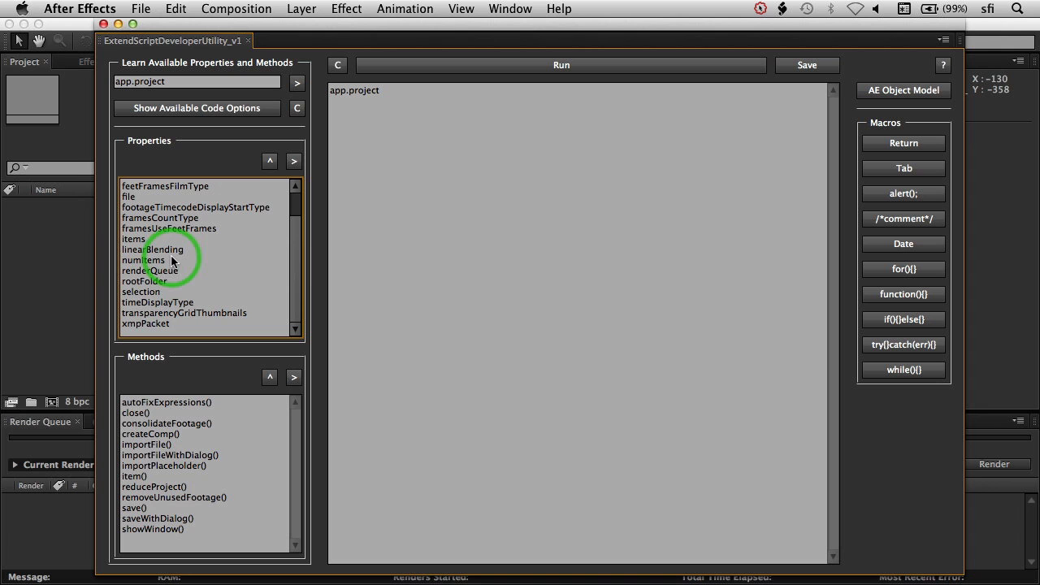
click(143, 260)
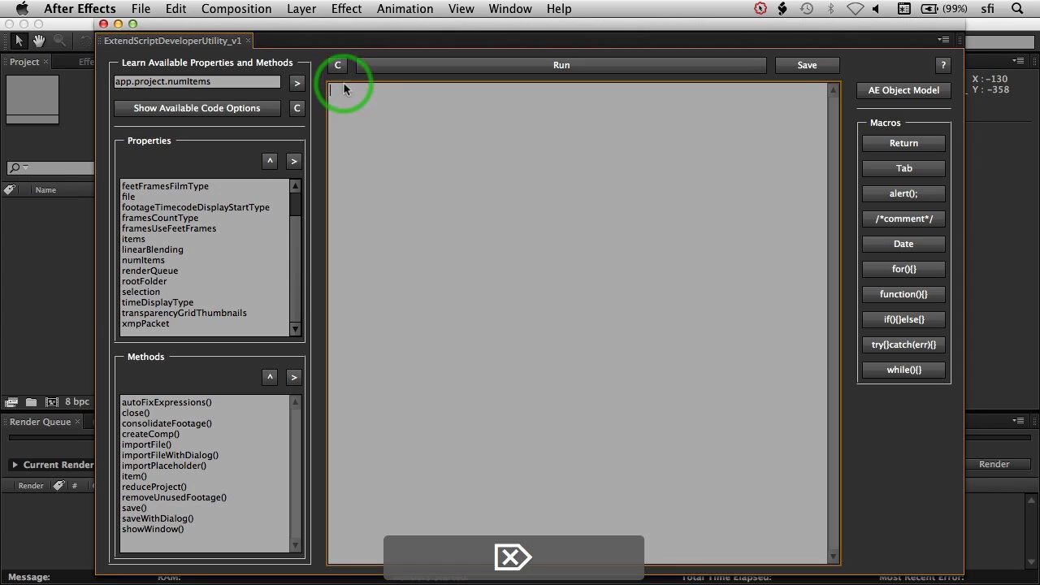
Insert app.project.numItems, wrap it with the alert() macro, and delete the stray extra alert();.
click(296, 83)
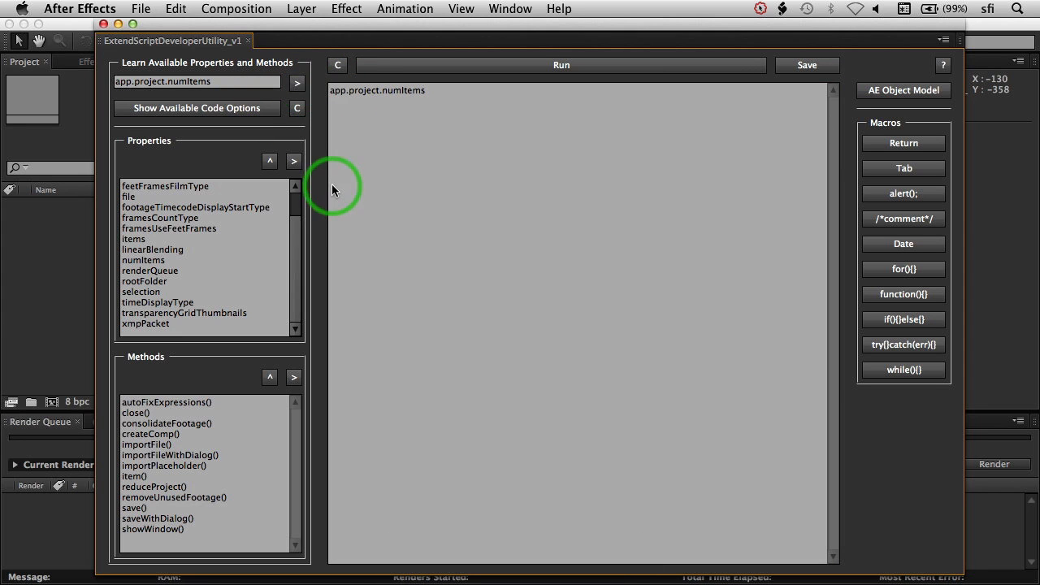
click(295, 83)
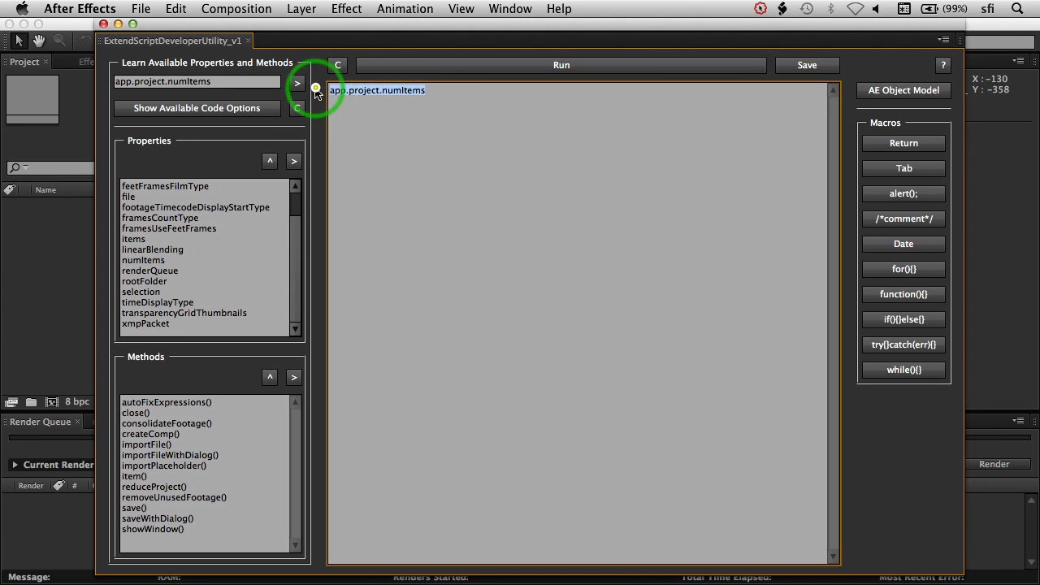
mouse_move(436, 105)
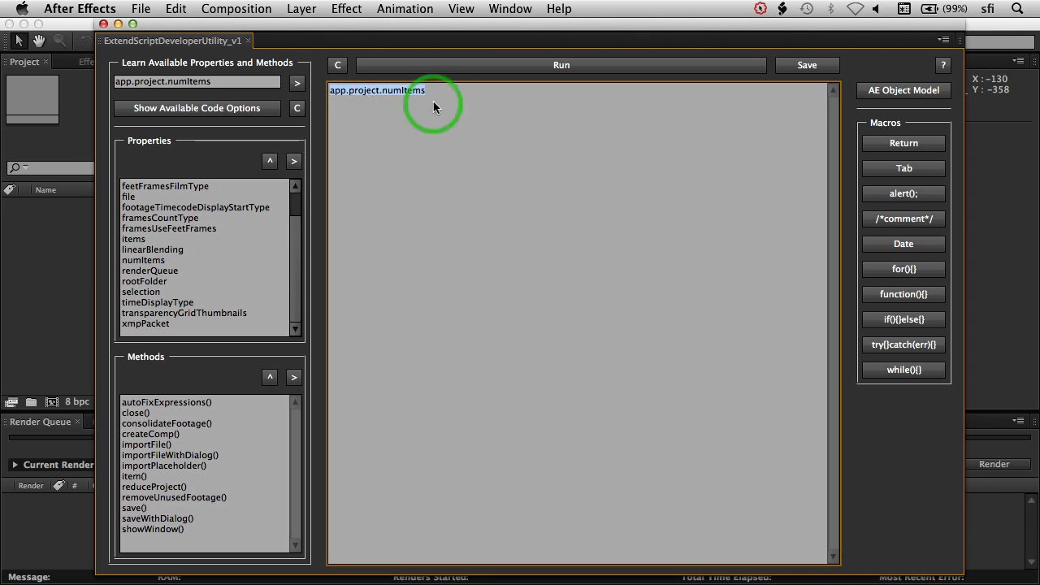
mouse_move(897, 210)
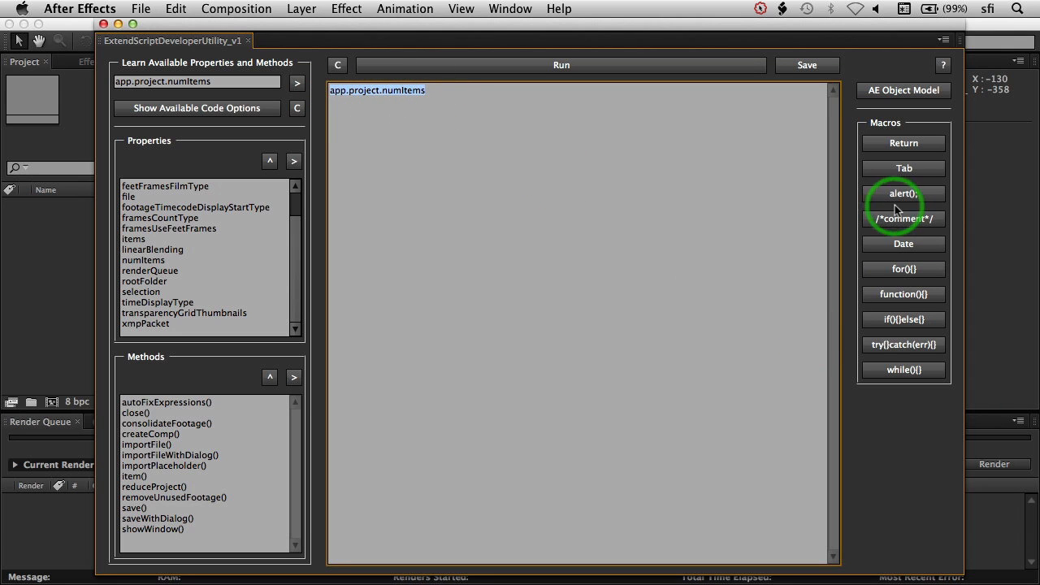
mouse_move(904, 168)
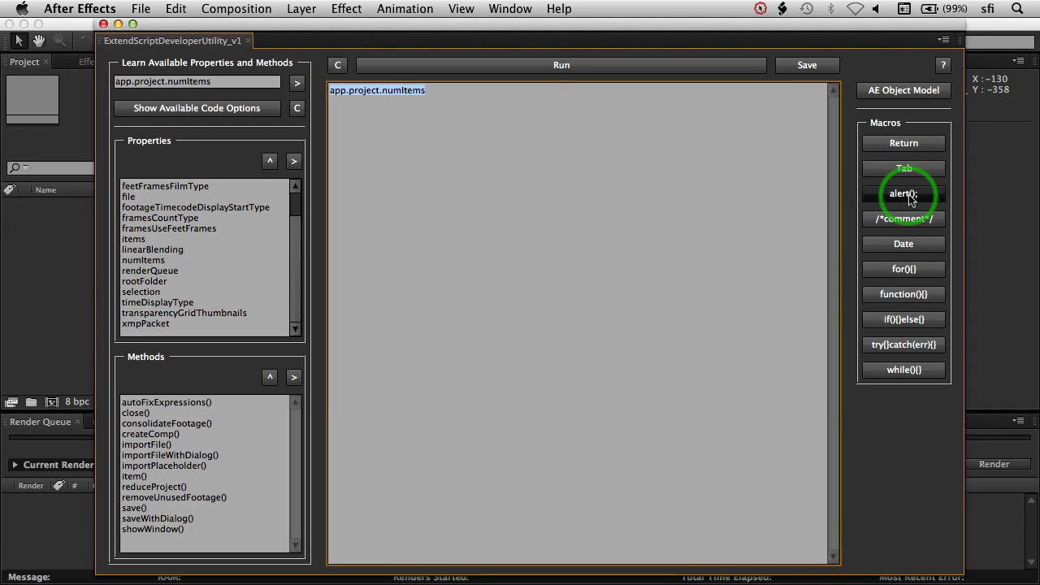
click(904, 194)
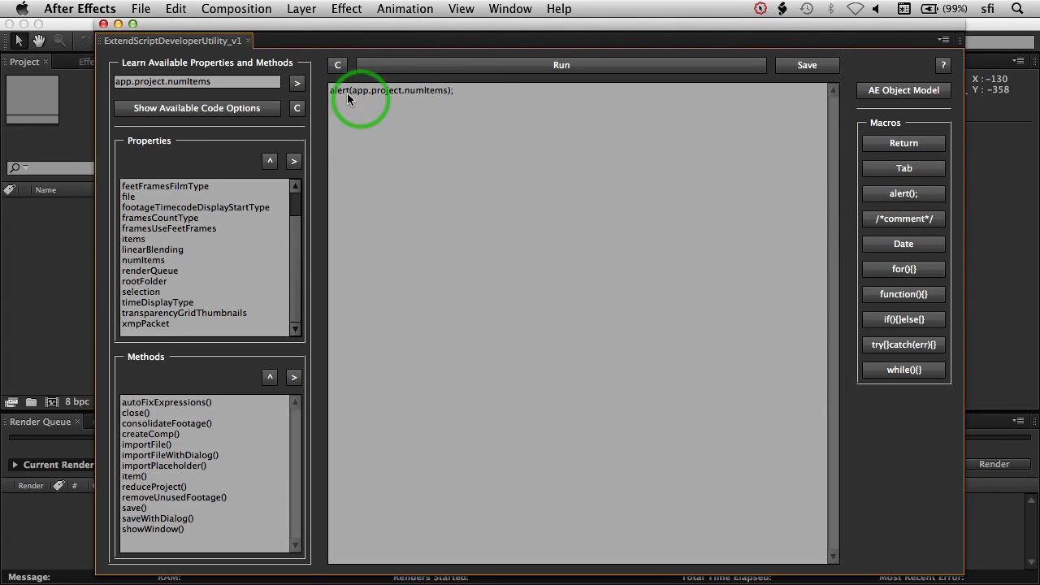
mouse_move(403, 101)
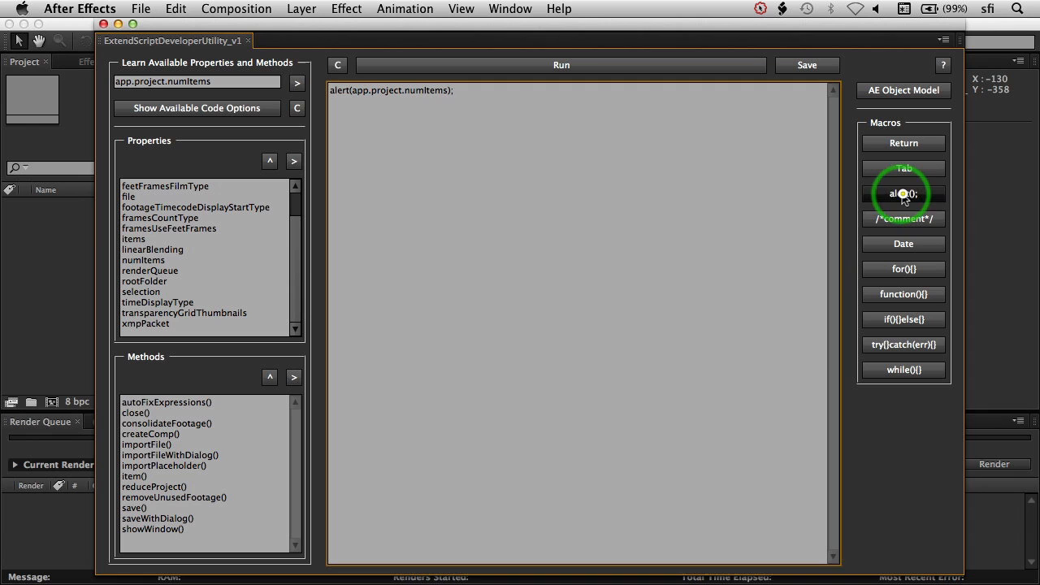
click(904, 193)
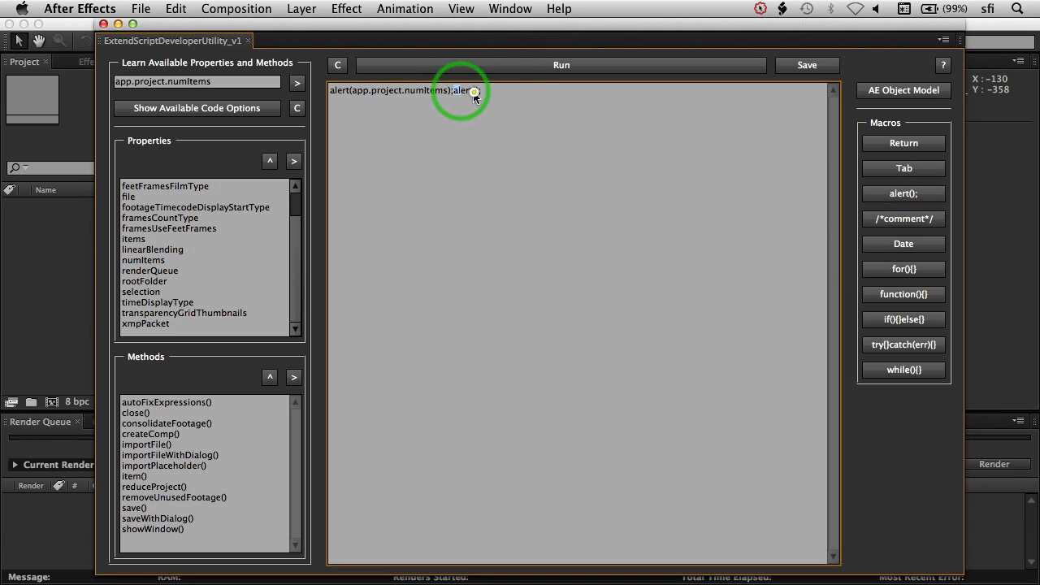
click(904, 193)
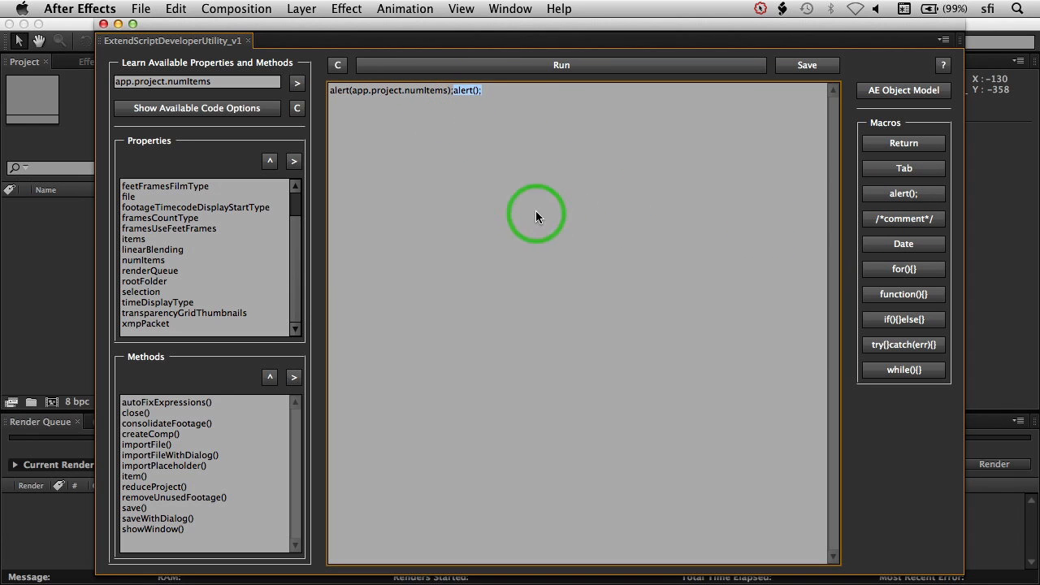
key(backspace)
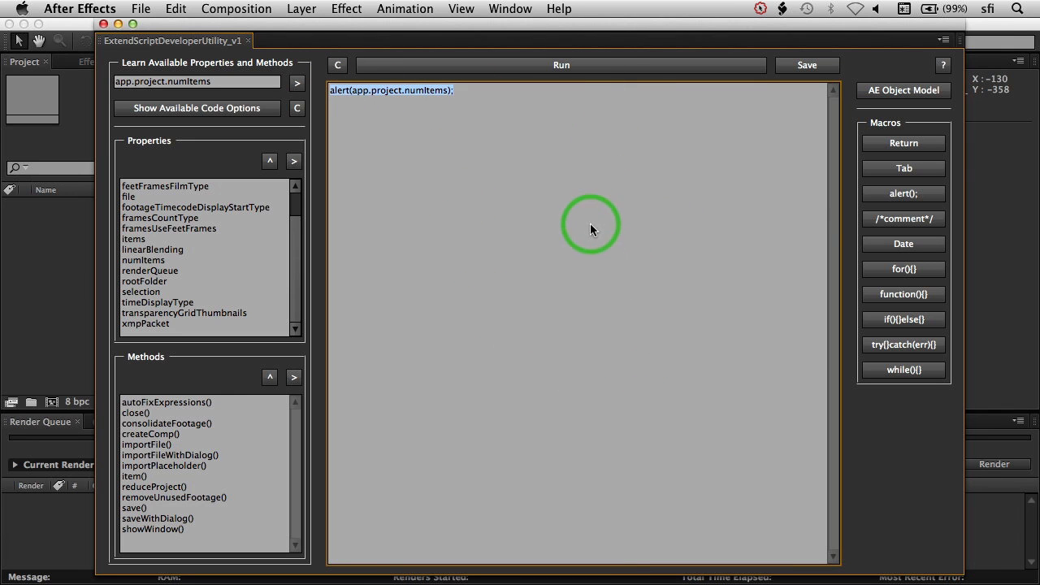
mouse_move(533, 69)
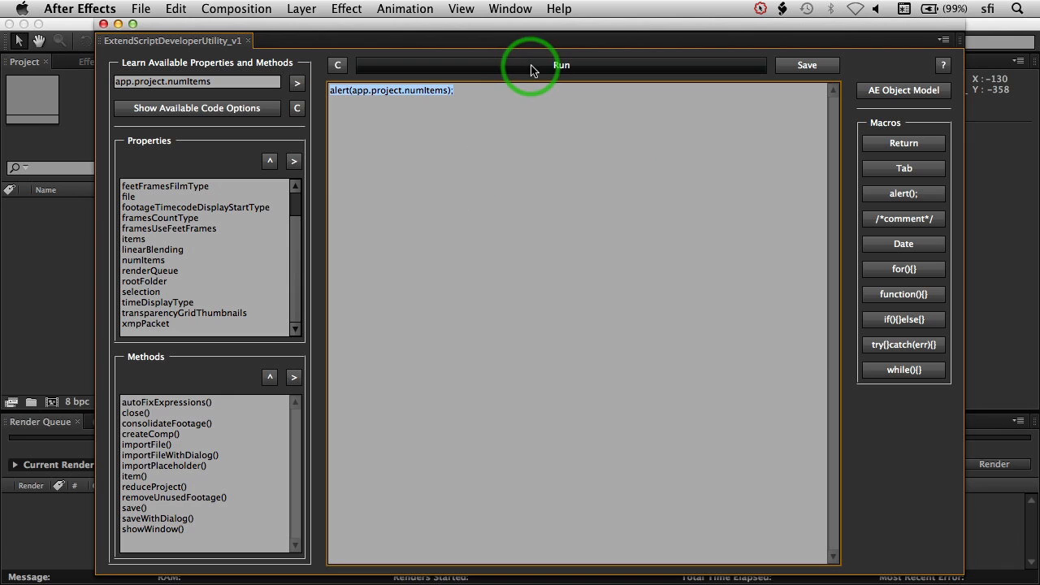
click(561, 65)
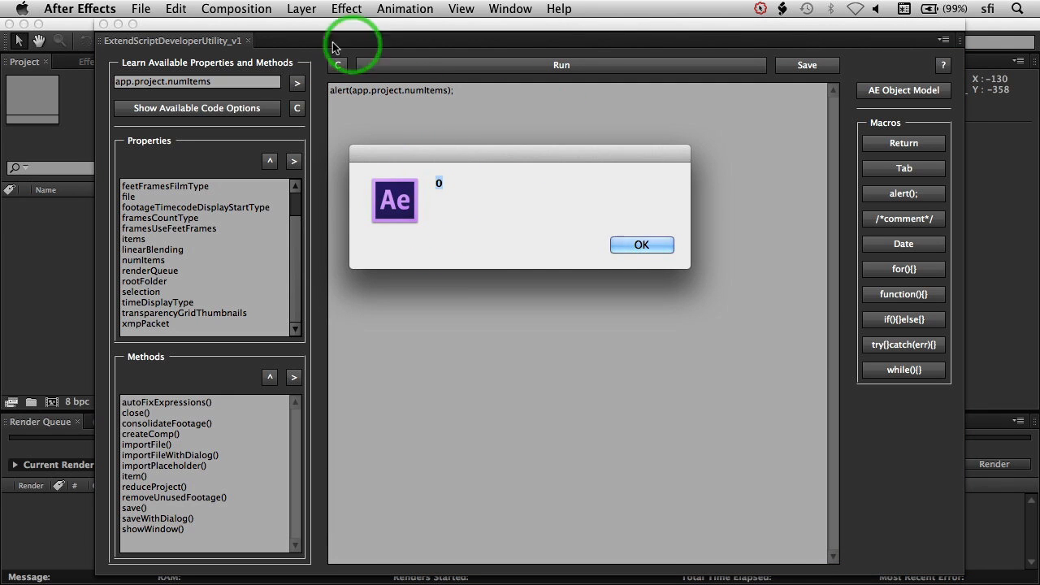
click(641, 243)
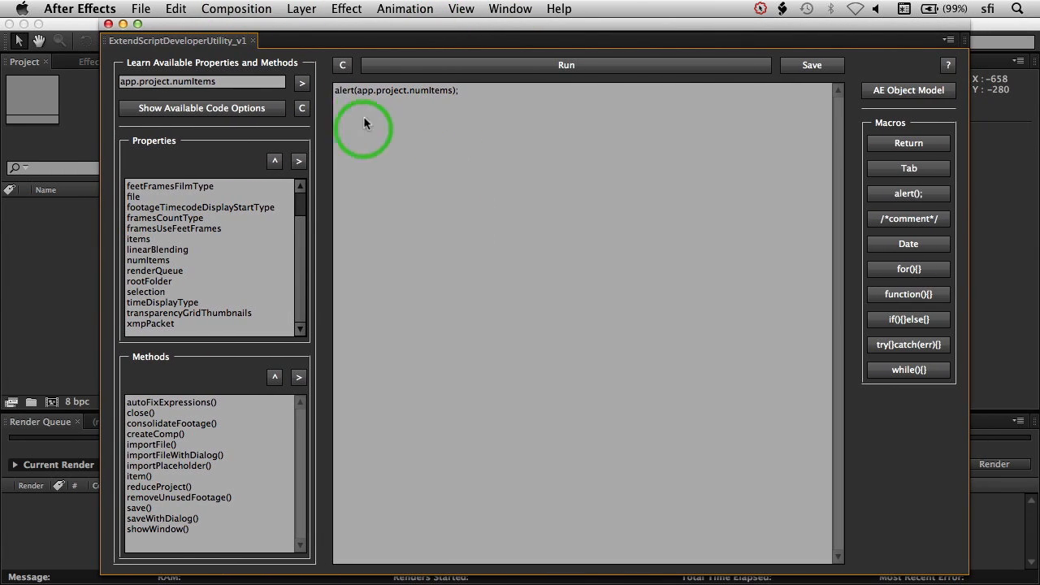
Clear all code with the C button and confirm the deletion warning with Yes.
click(342, 65)
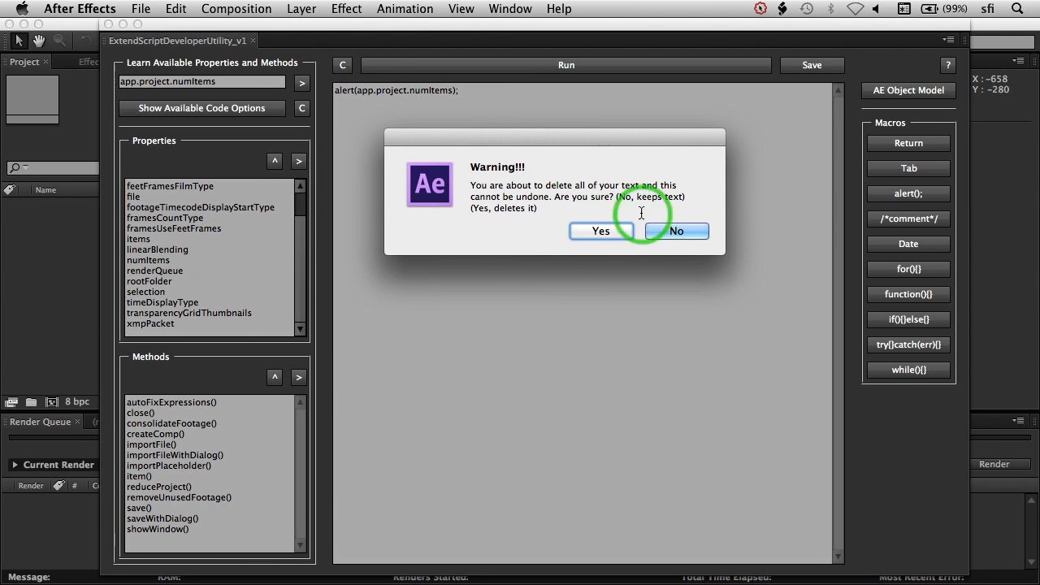
mouse_move(605, 446)
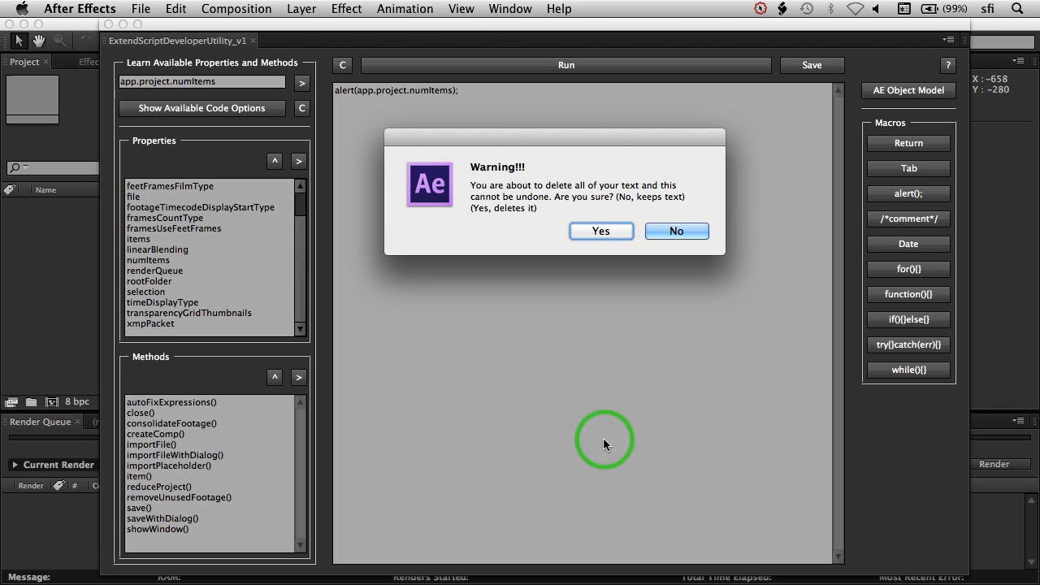
mouse_move(428, 355)
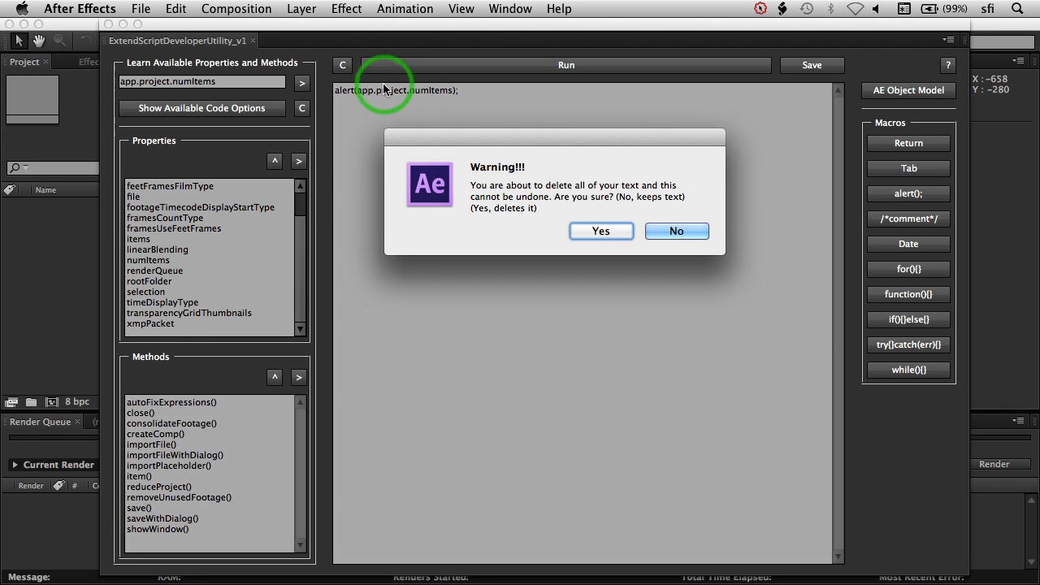
mouse_move(384, 289)
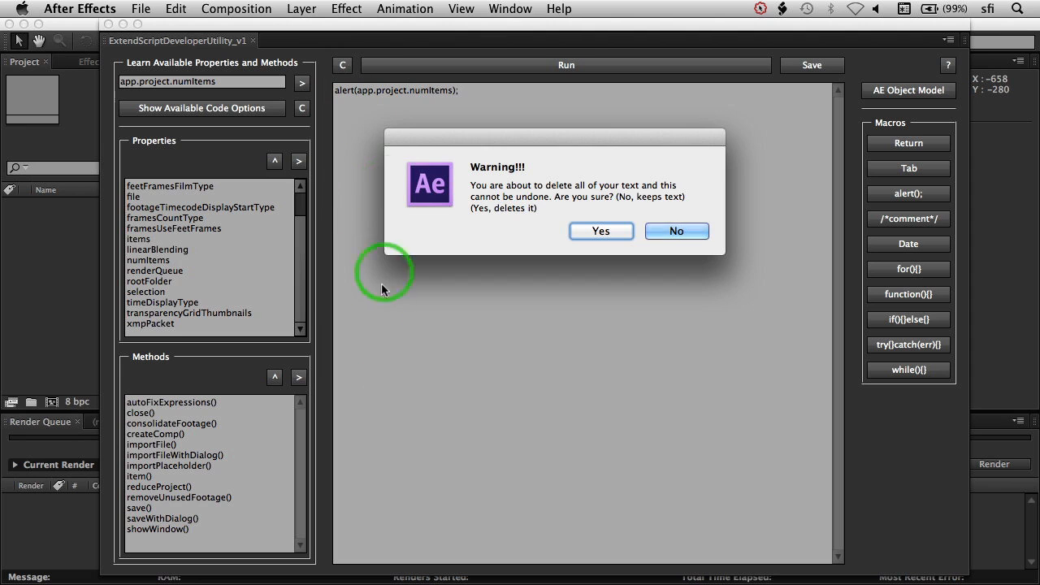
mouse_move(637, 267)
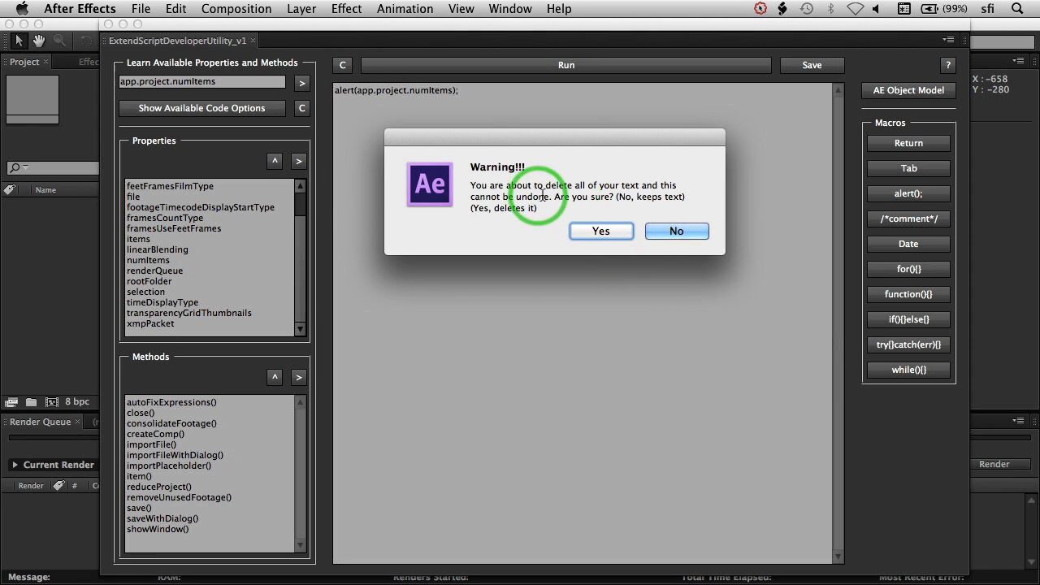
mouse_move(498, 215)
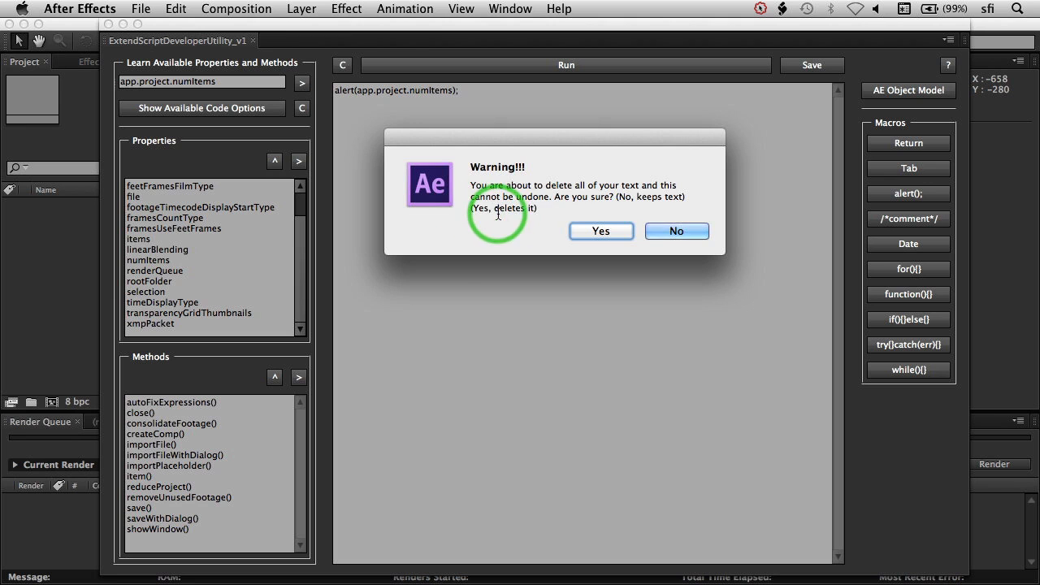
click(601, 231)
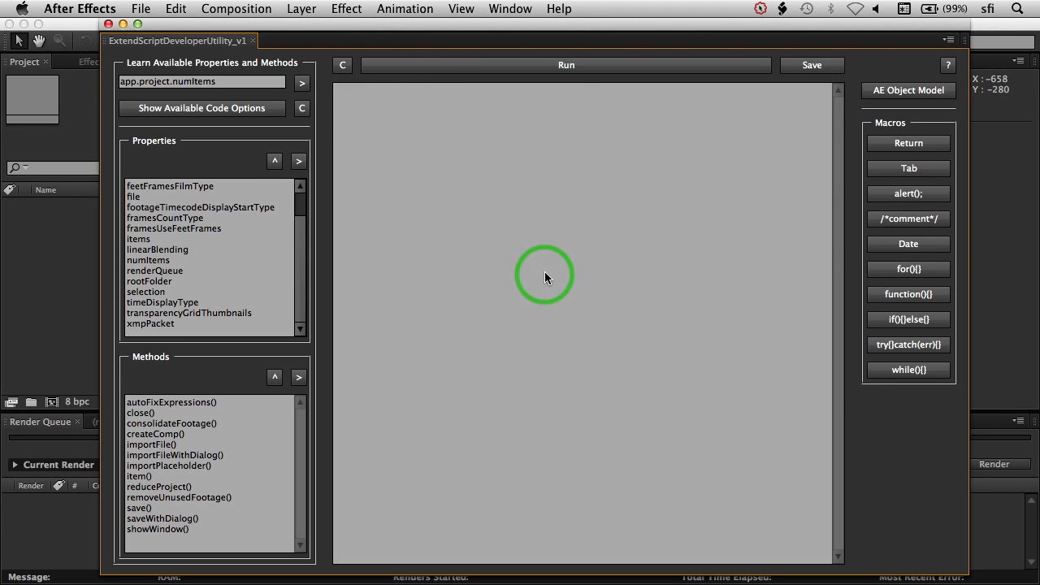
mouse_move(982, 182)
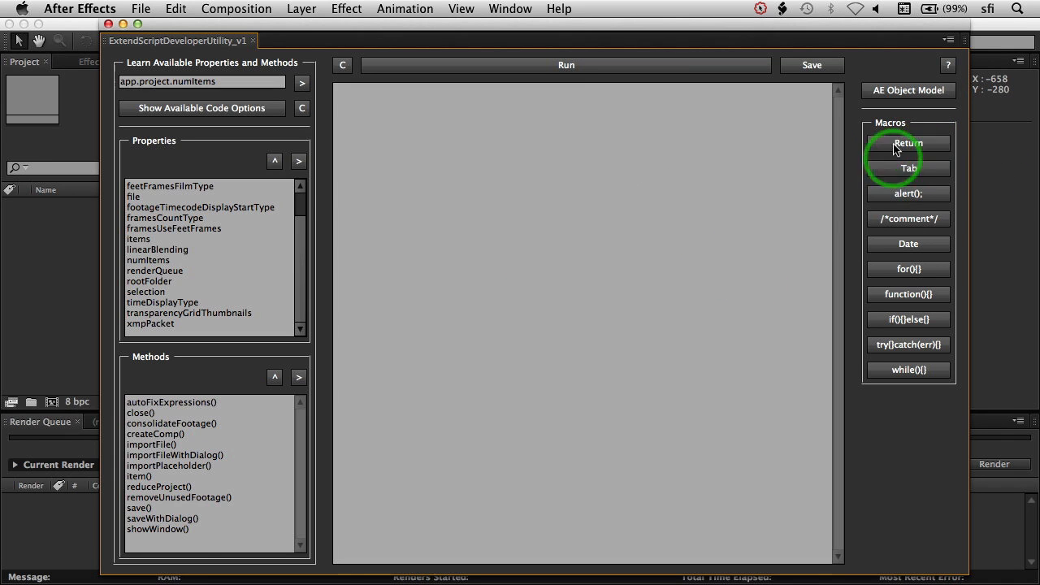
mouse_move(943, 218)
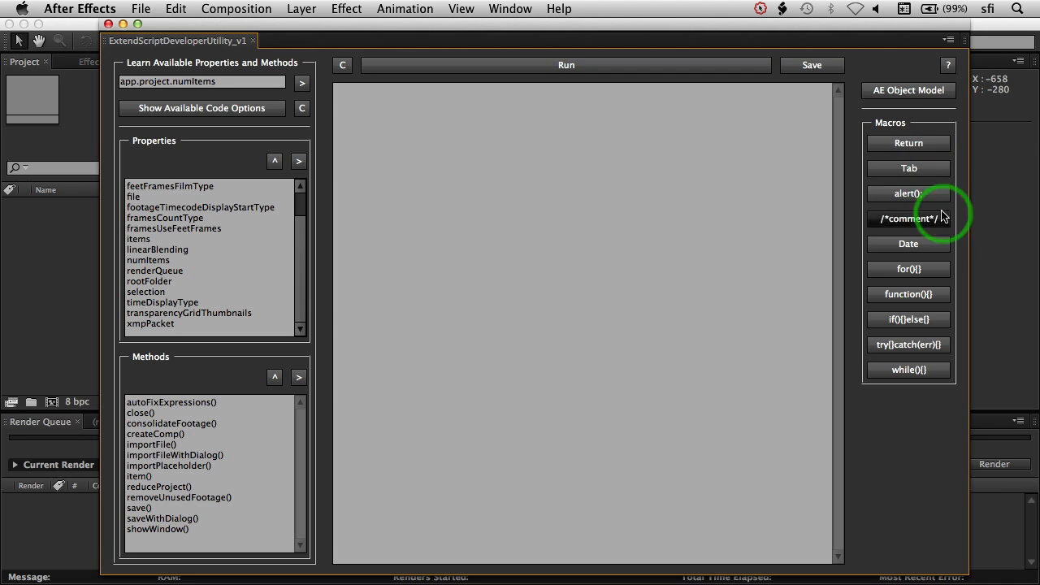
mouse_move(920, 185)
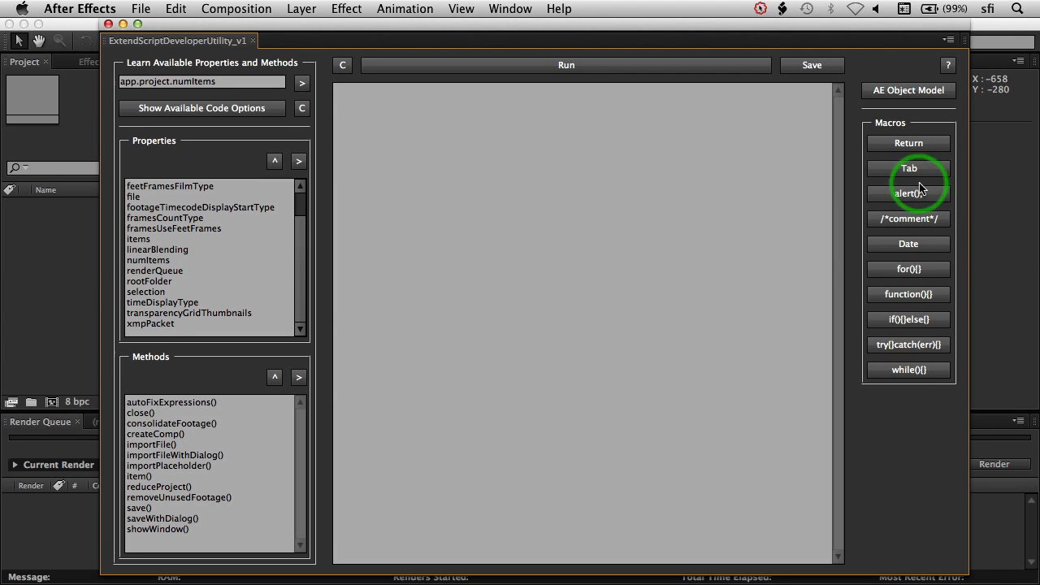
mouse_move(965, 283)
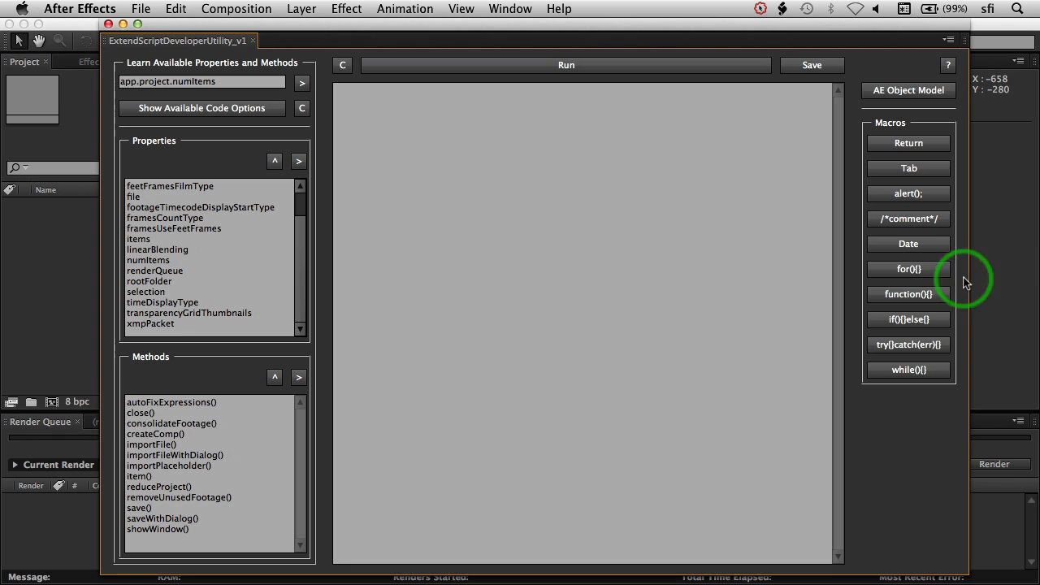
Insert a Date stamp, clear it, then insert the if(){}else{} template into the code area.
click(907, 244)
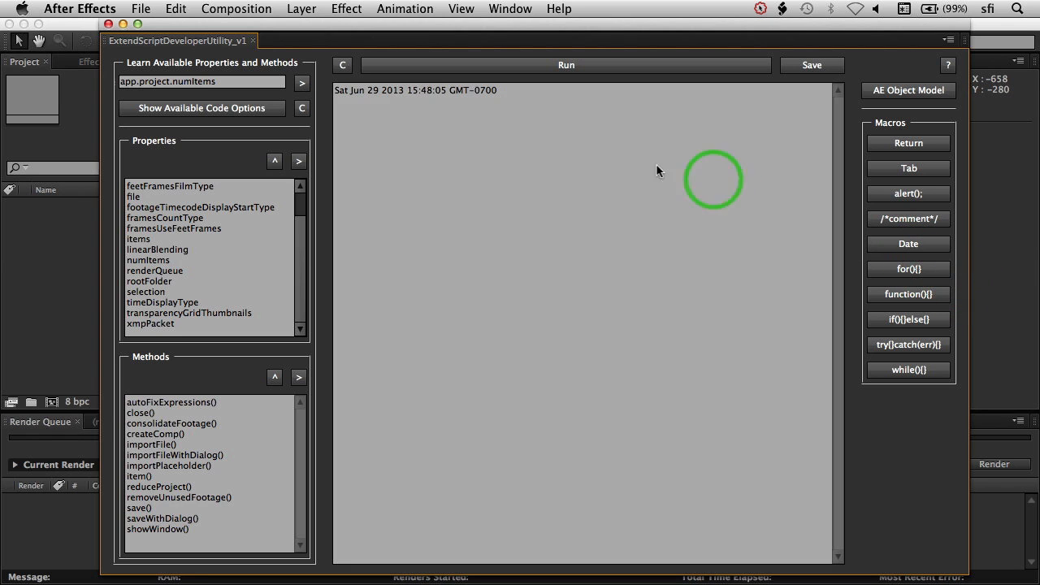
mouse_move(426, 100)
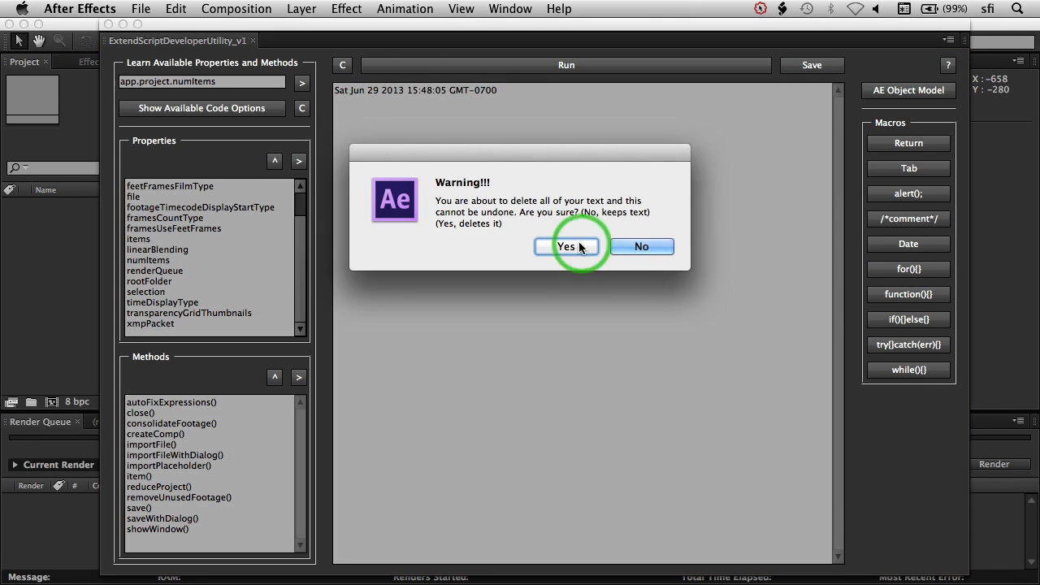
click(566, 247)
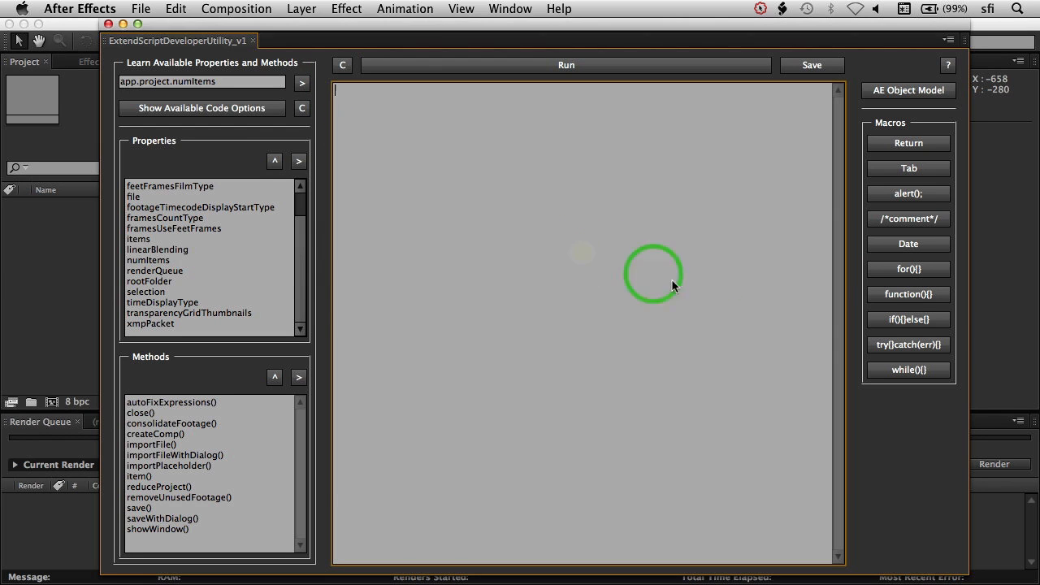
click(907, 318)
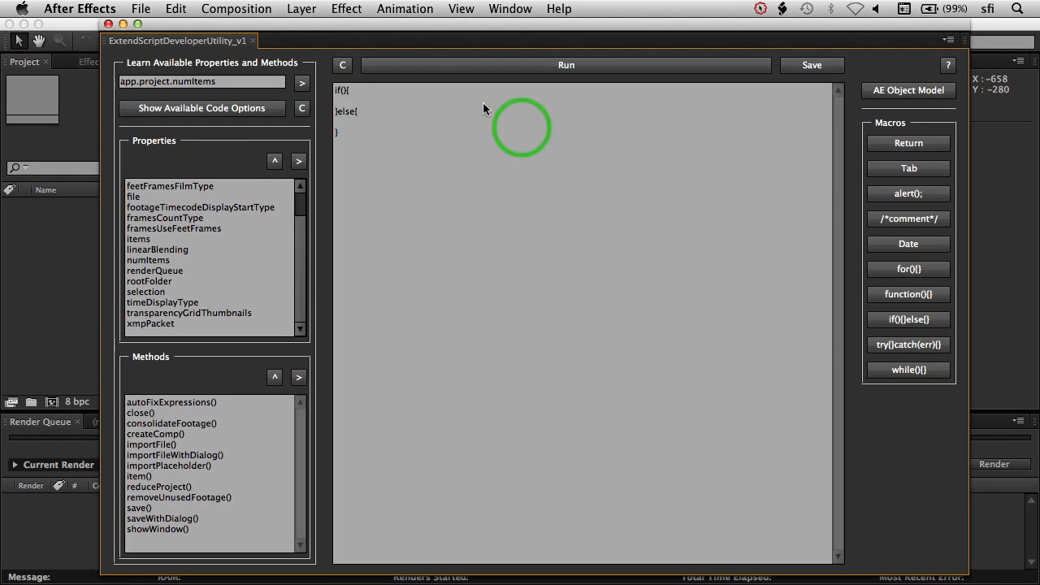
Clear the if/else code, insert app.project.numItems wrapped in the for(){} macro, then clear again.
click(342, 65)
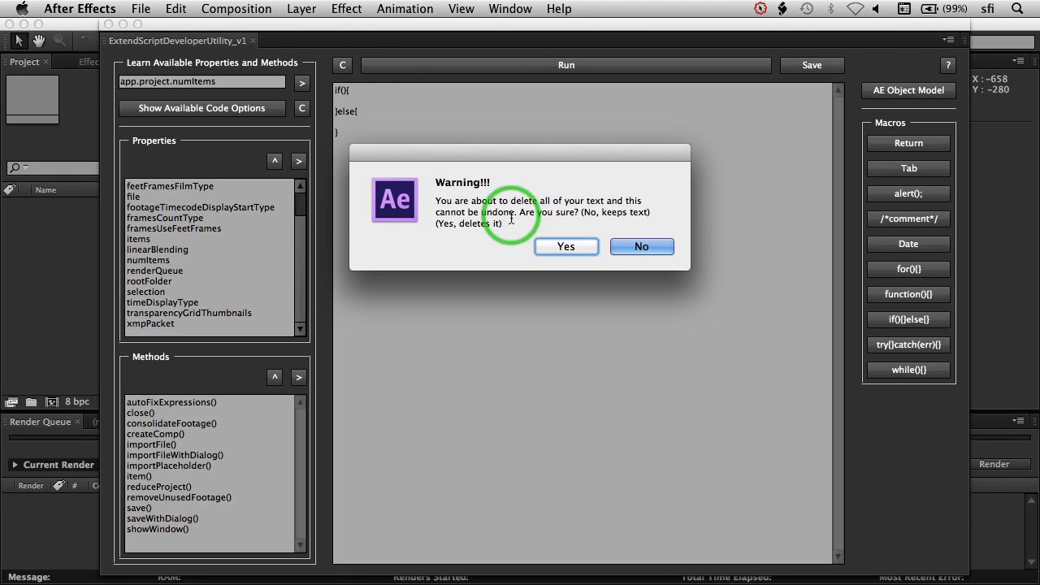
click(566, 247)
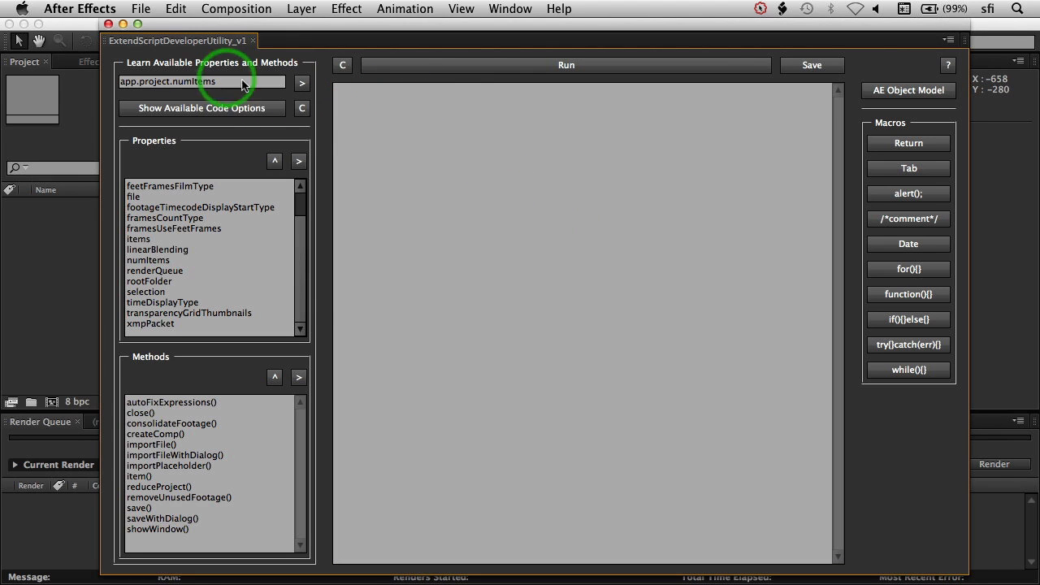
click(303, 83)
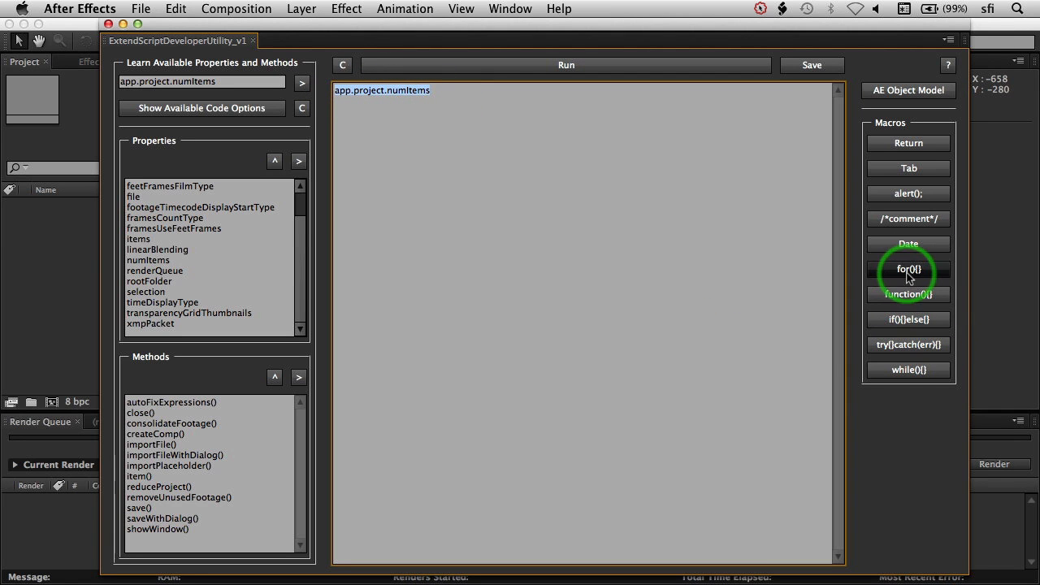
mouse_move(909, 318)
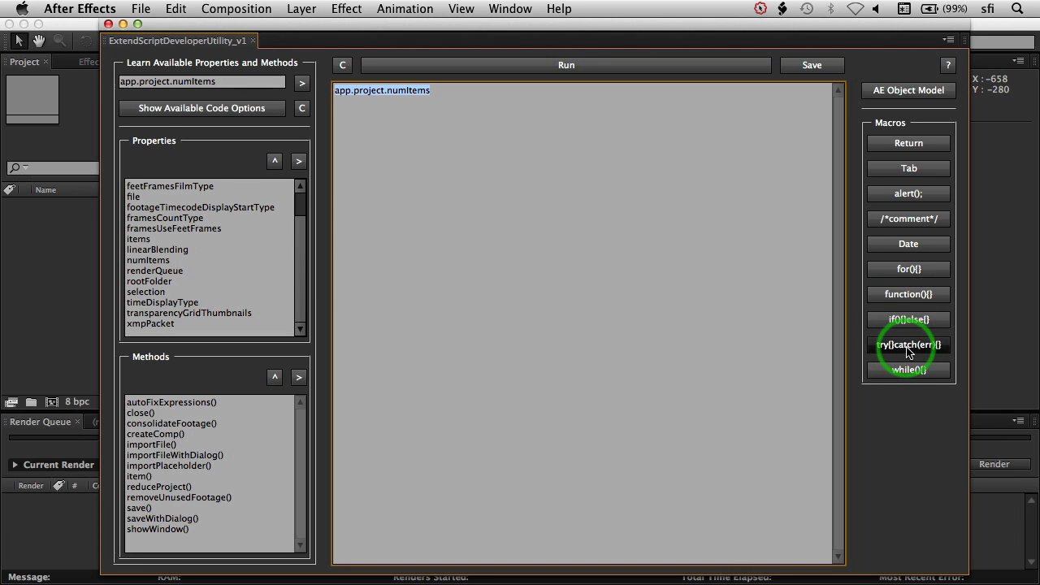
mouse_move(918, 312)
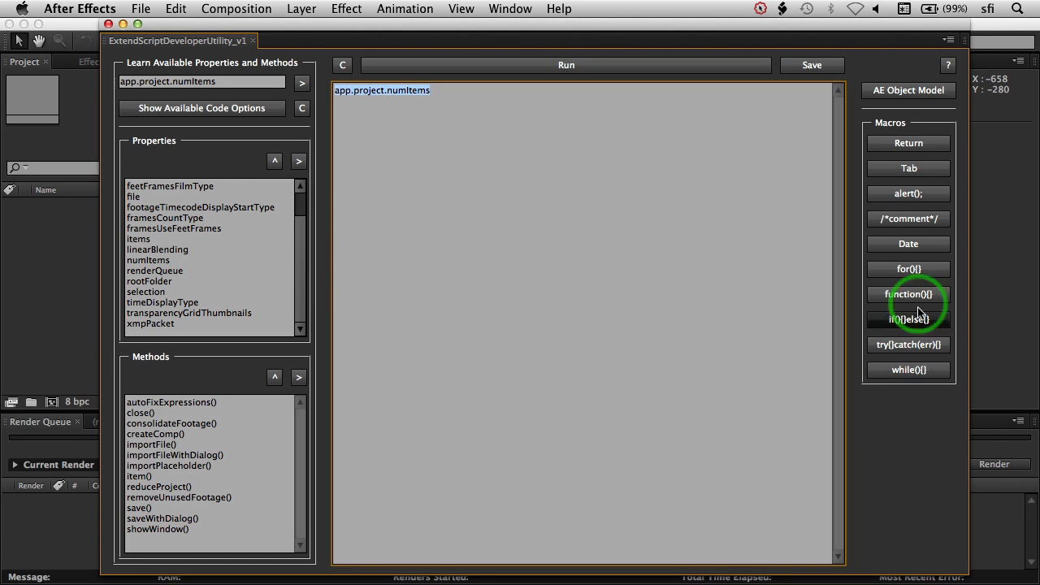
click(907, 269)
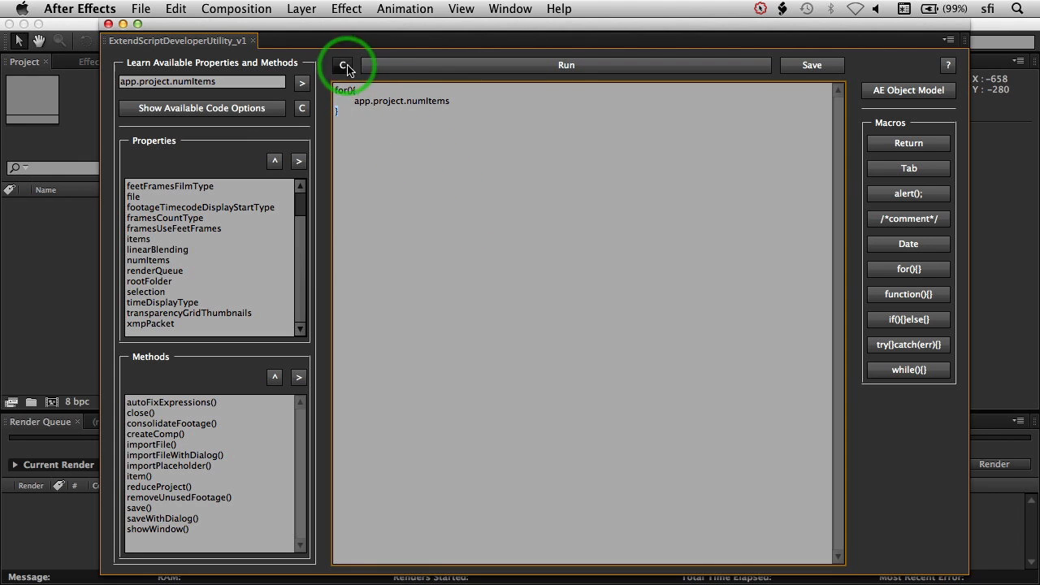
click(342, 65)
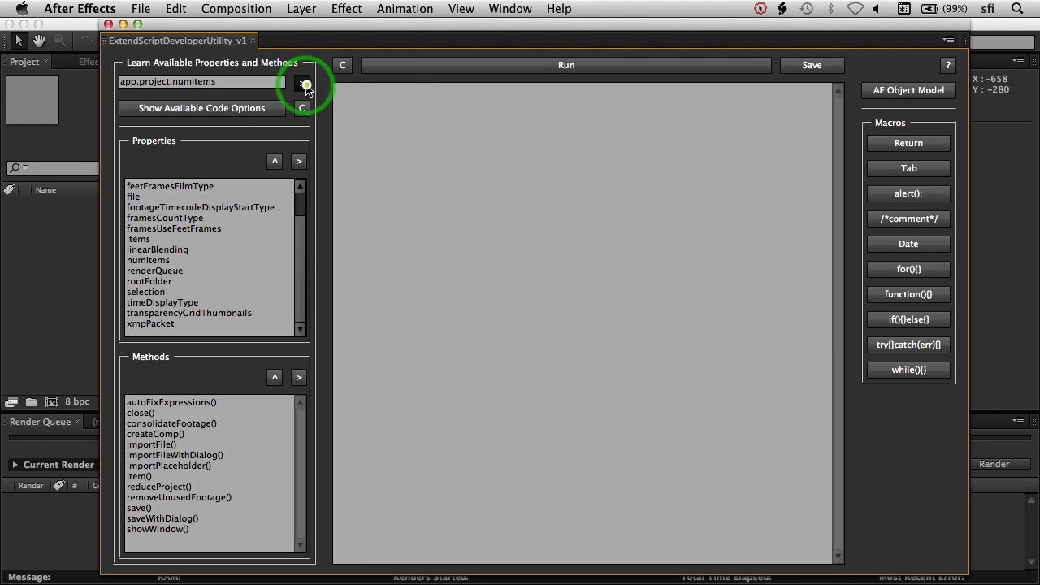
Show the code options for app.project.numItems and append toString() to the script line.
click(303, 81)
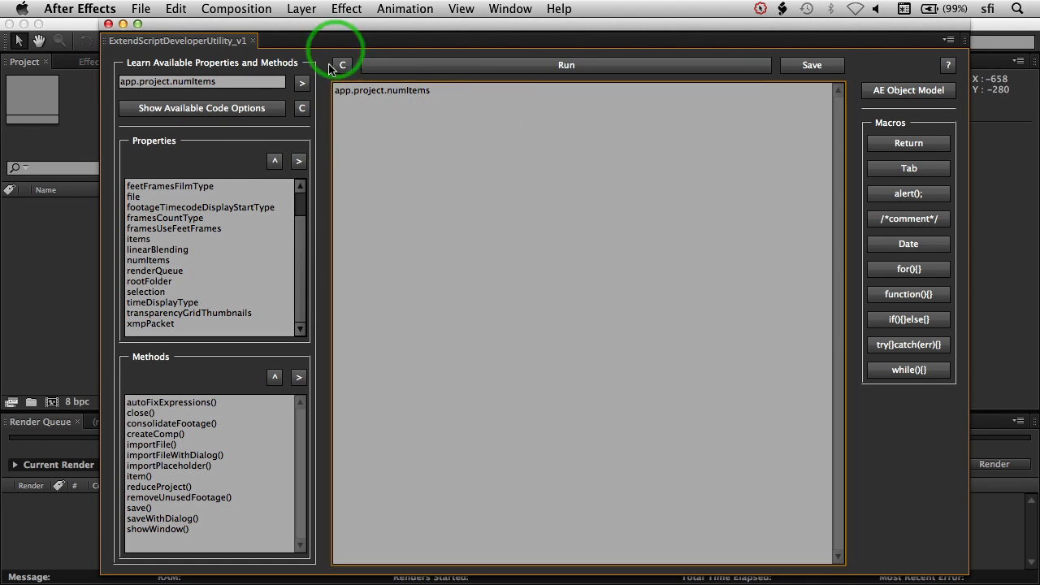
click(274, 161)
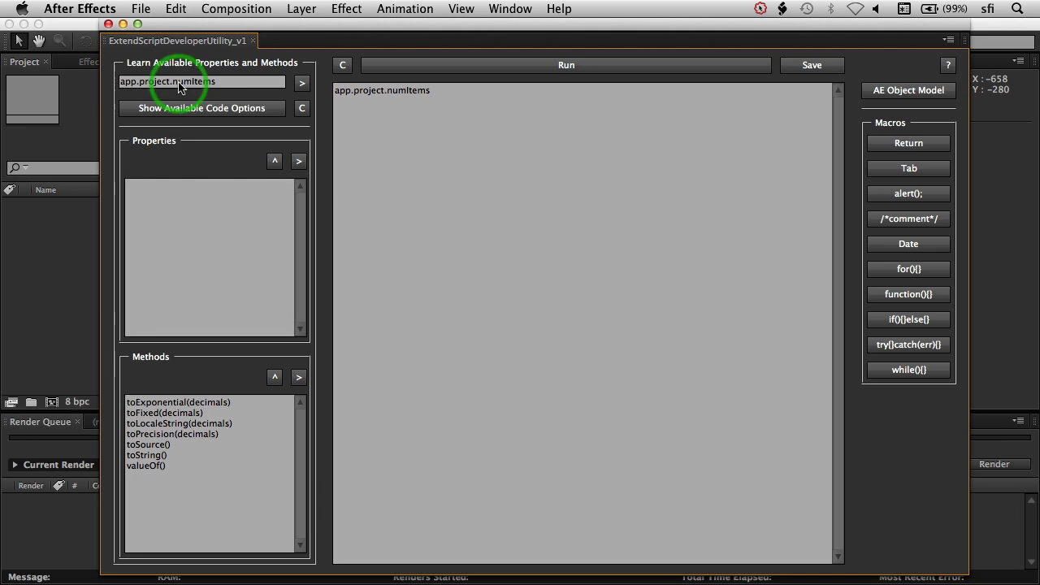
mouse_move(174, 494)
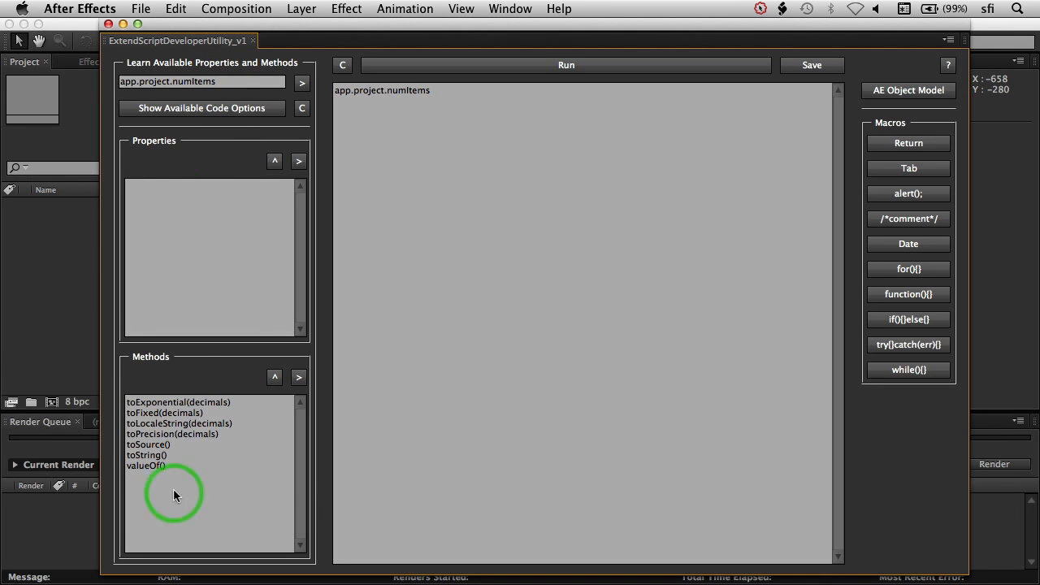
mouse_move(196, 494)
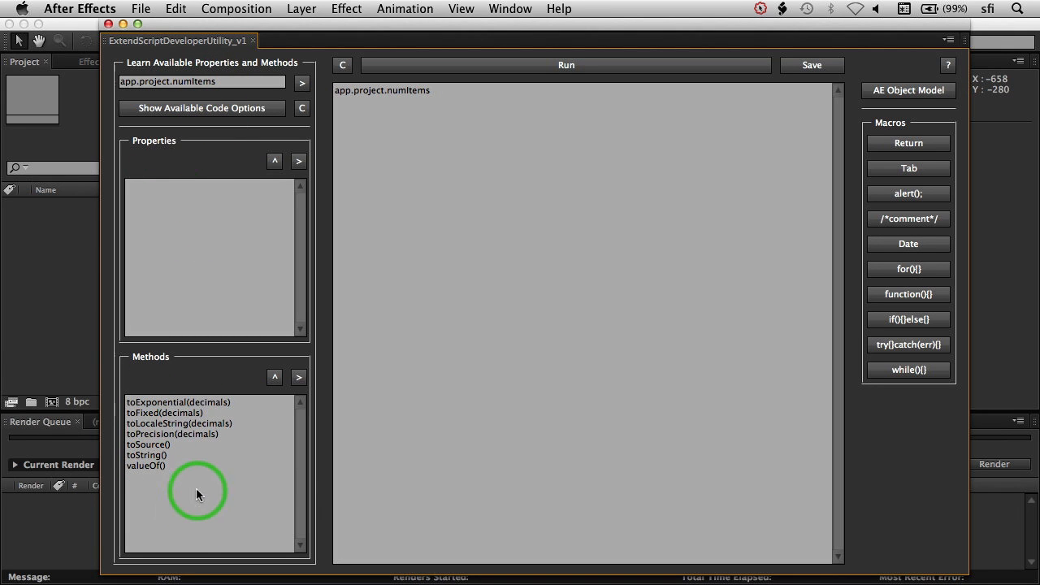
mouse_move(197, 466)
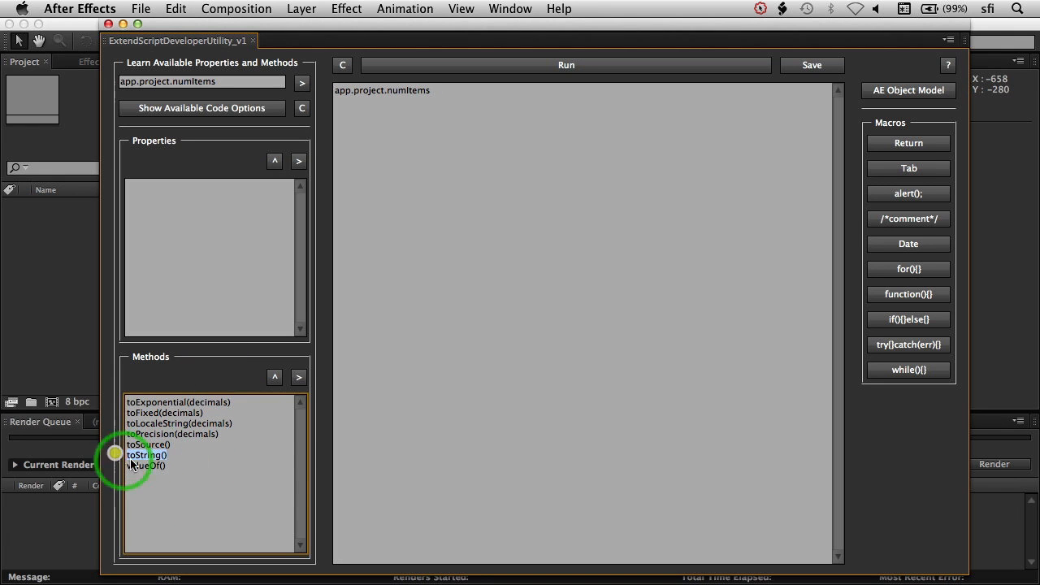
mouse_move(274, 377)
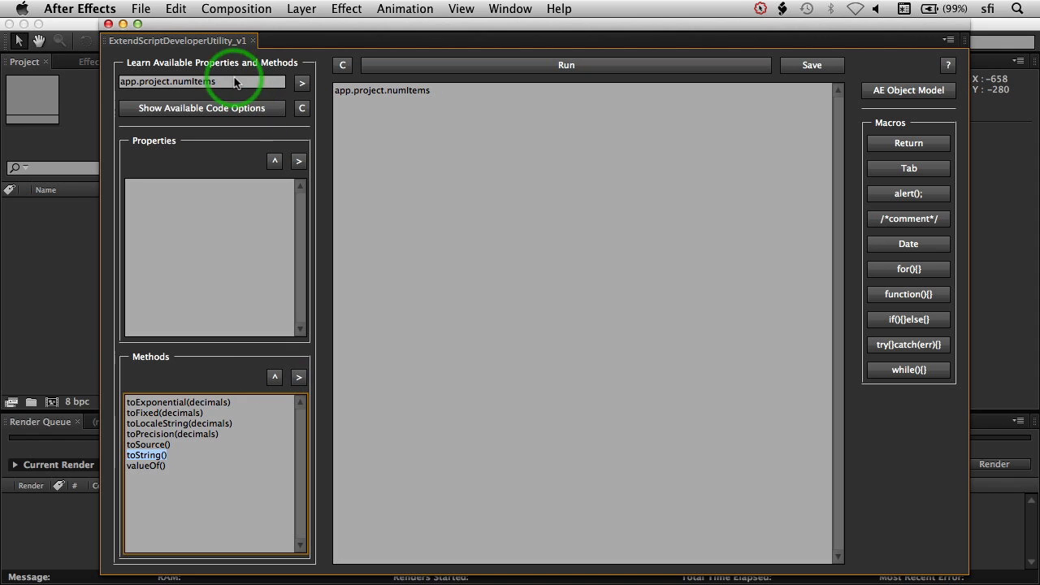
click(299, 377)
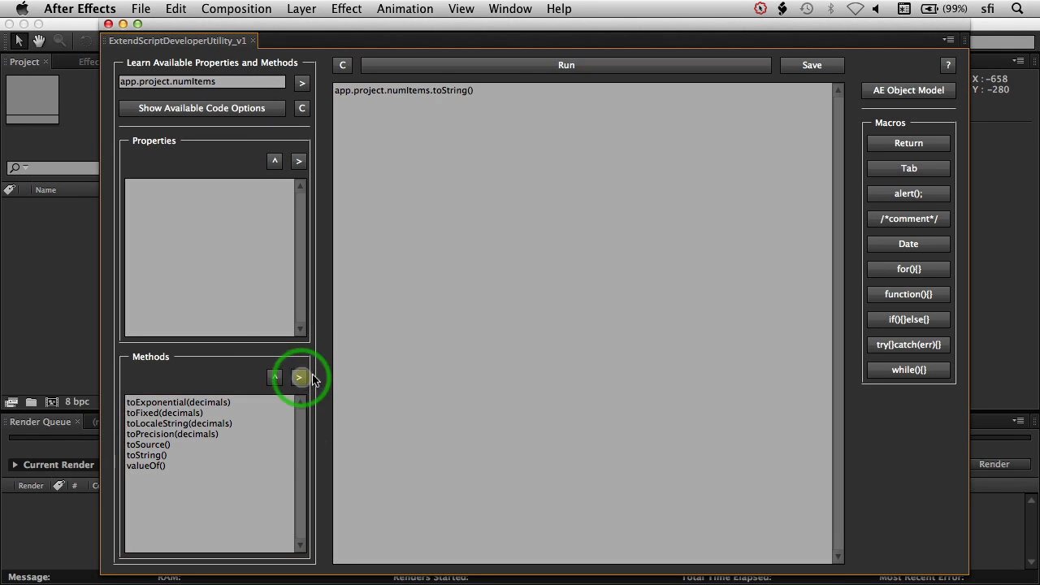
Append valueOf() after toString(), then delete it so the line reads app.project.numItems.toString().
click(299, 377)
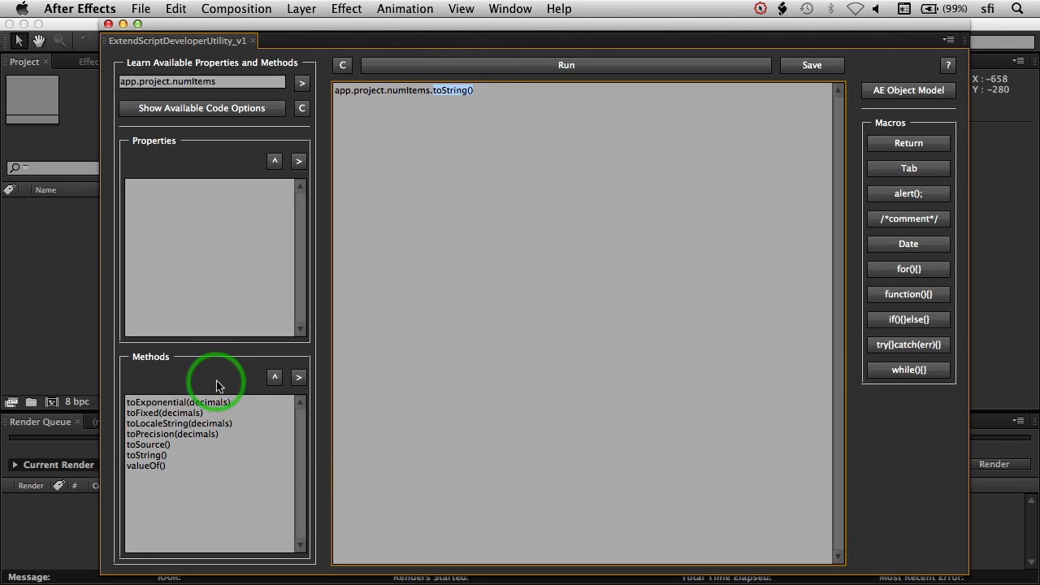
click(146, 455)
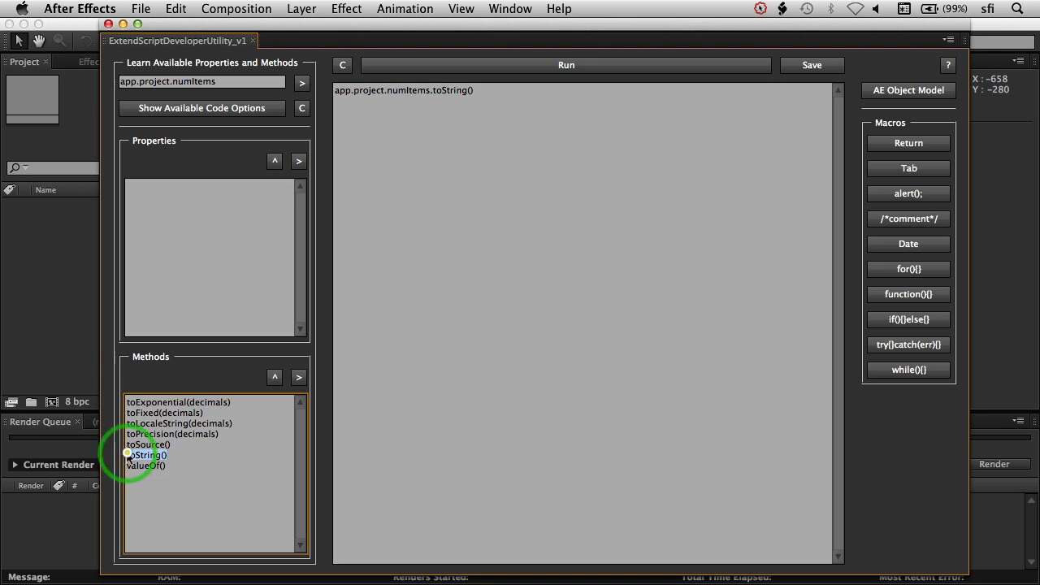
click(145, 465)
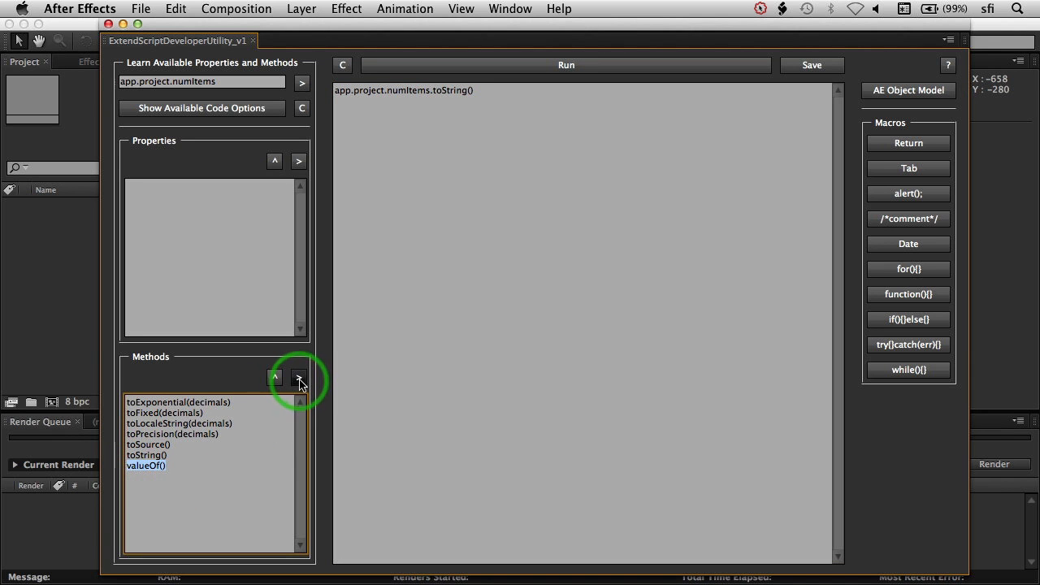
click(299, 377)
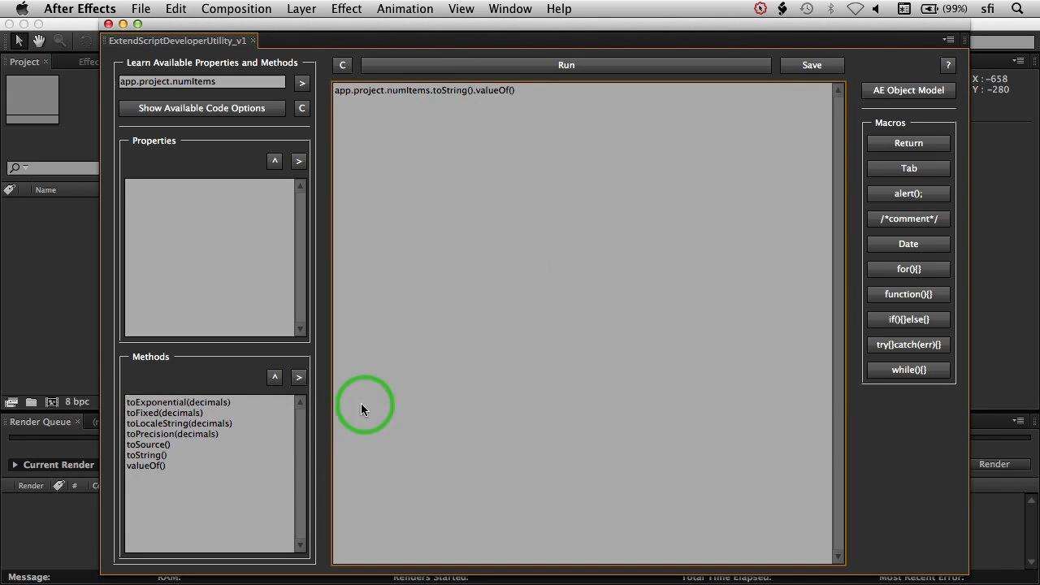
mouse_move(234, 505)
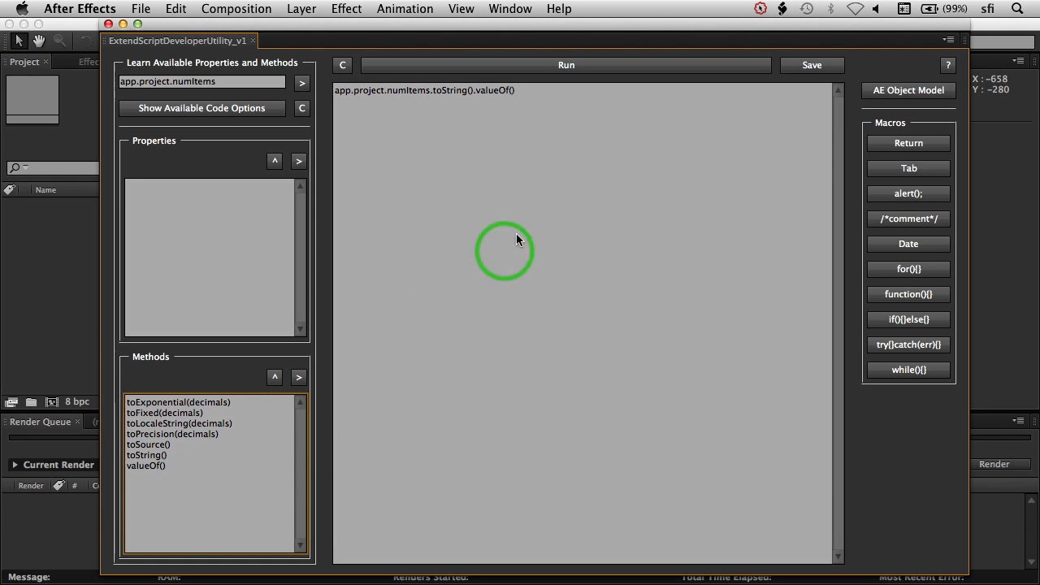
mouse_move(247, 498)
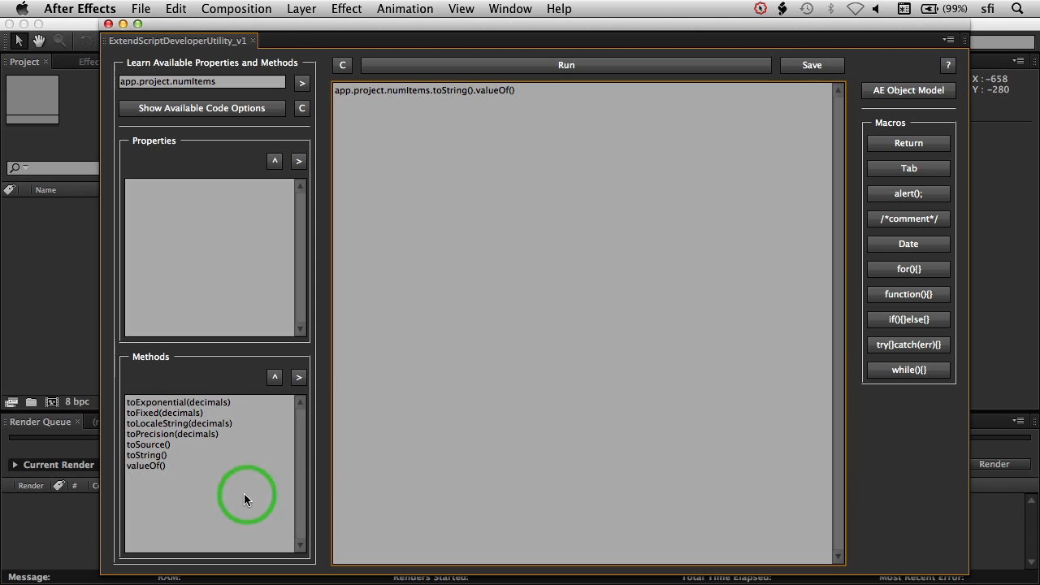
mouse_move(485, 107)
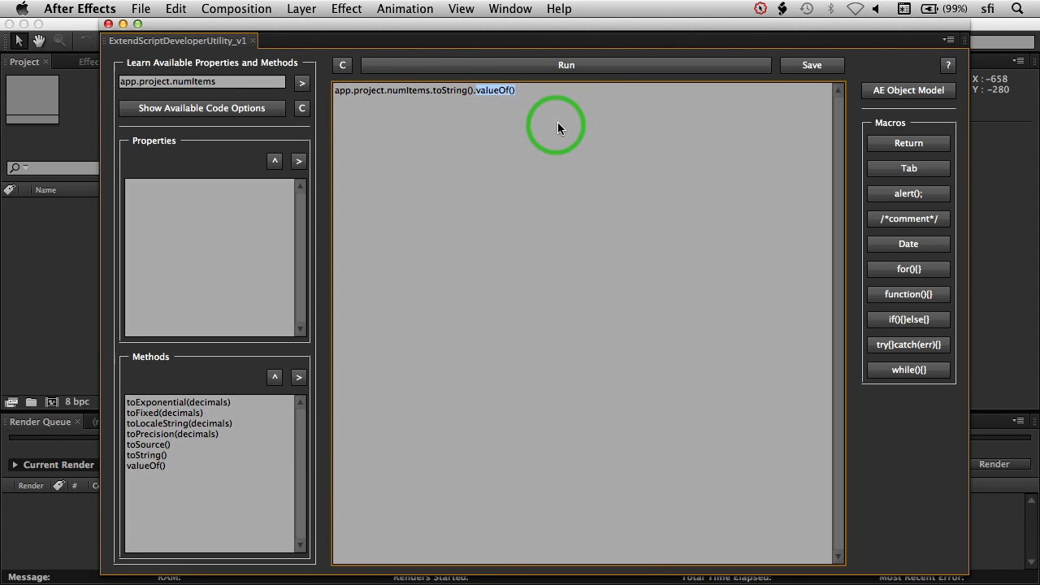
key(backspace)
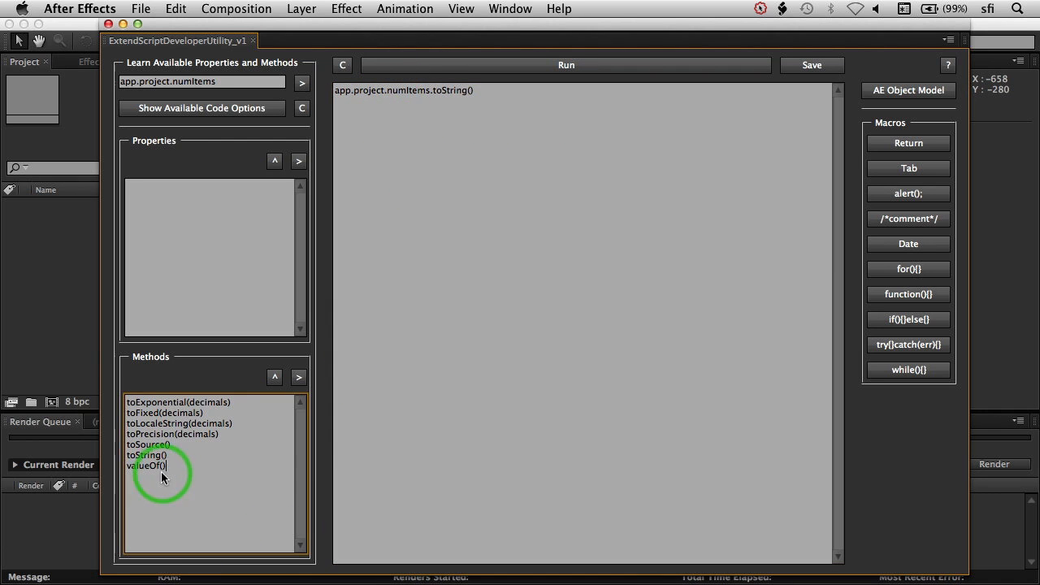
Clear the app.project.numItems.toString() line from the code area with the C button.
click(299, 377)
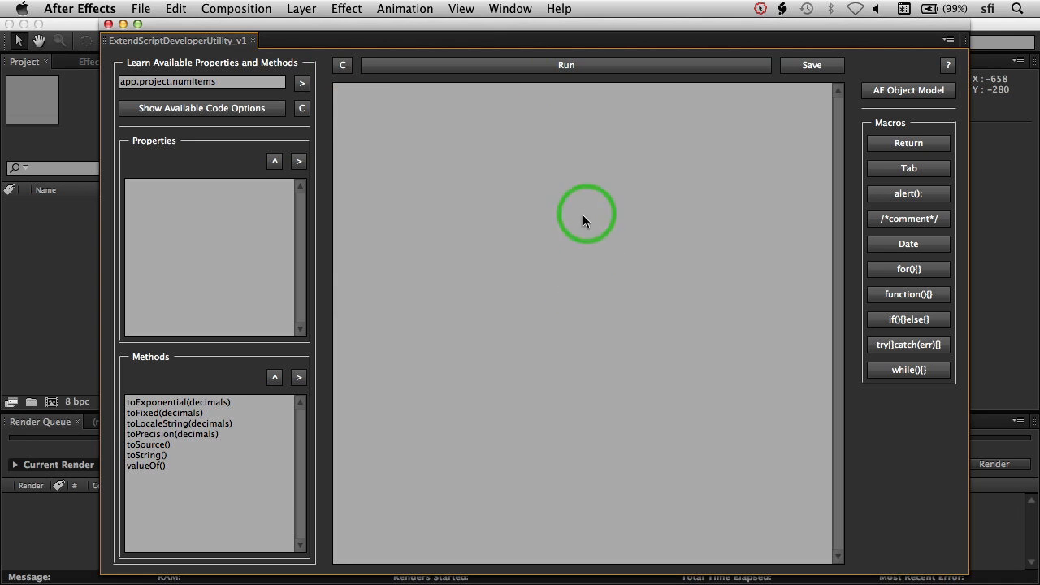
mouse_move(907, 167)
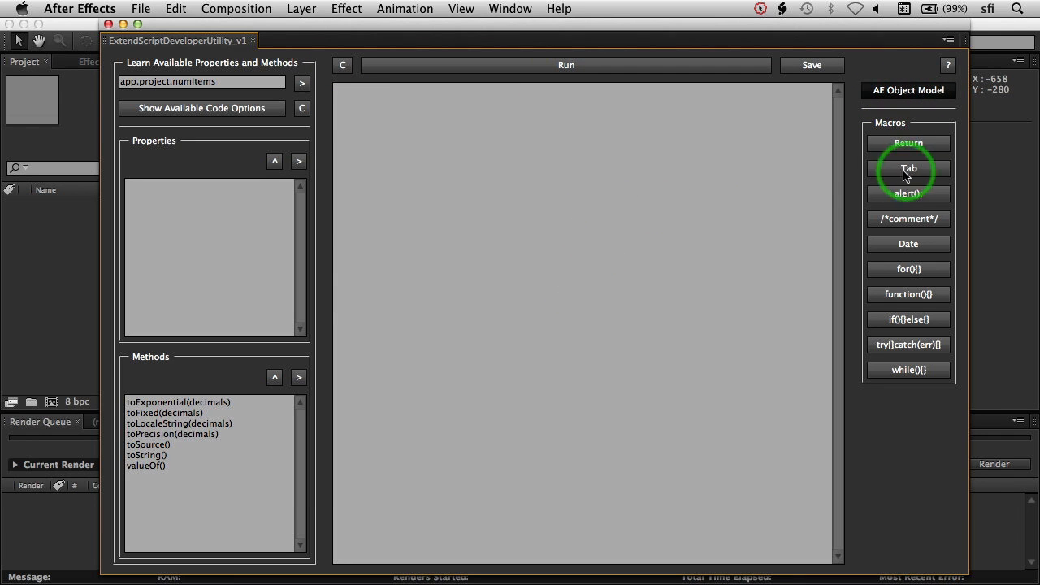
click(907, 91)
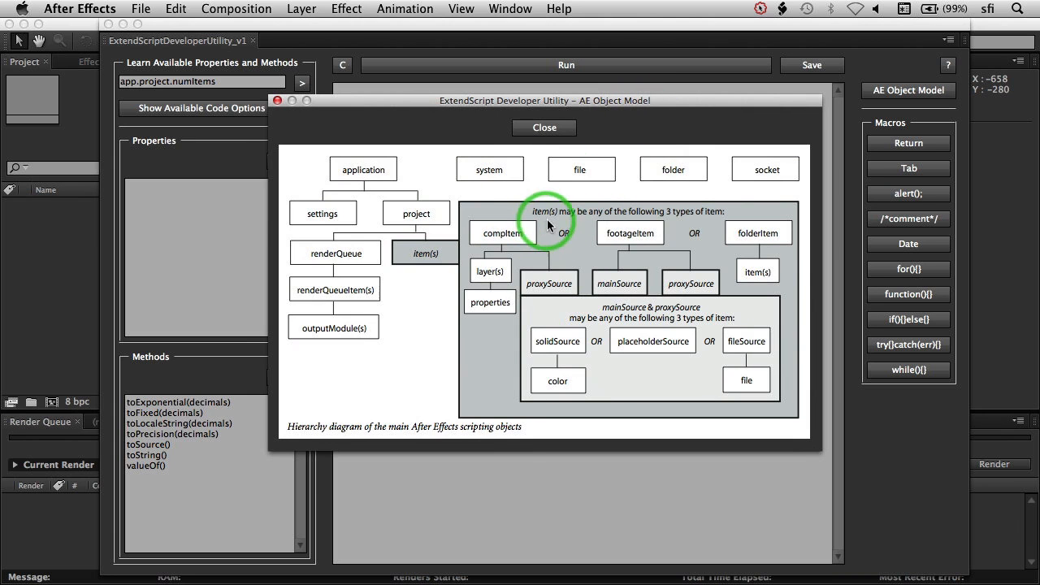
mouse_move(647, 247)
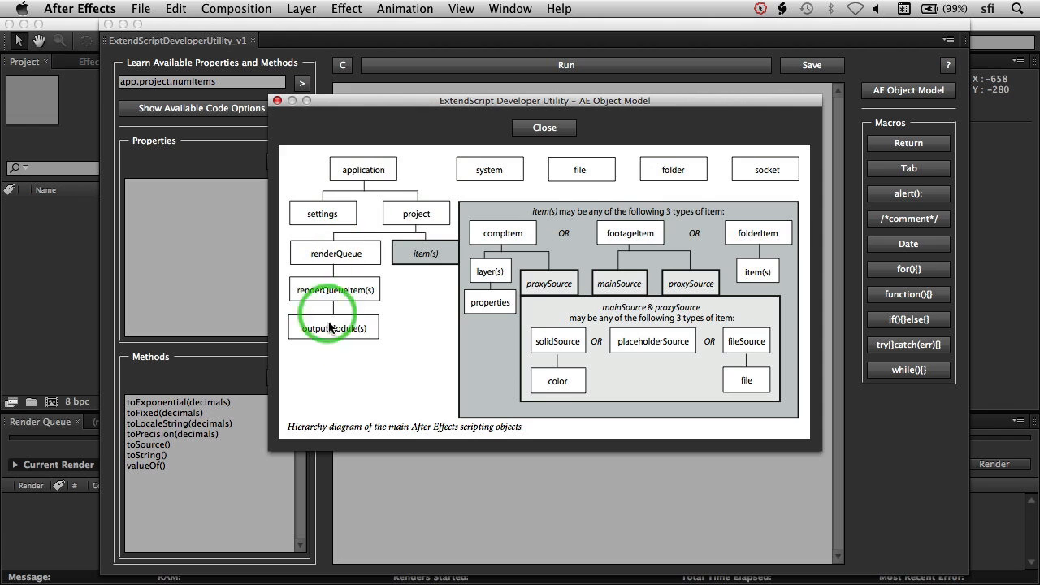
mouse_move(673, 289)
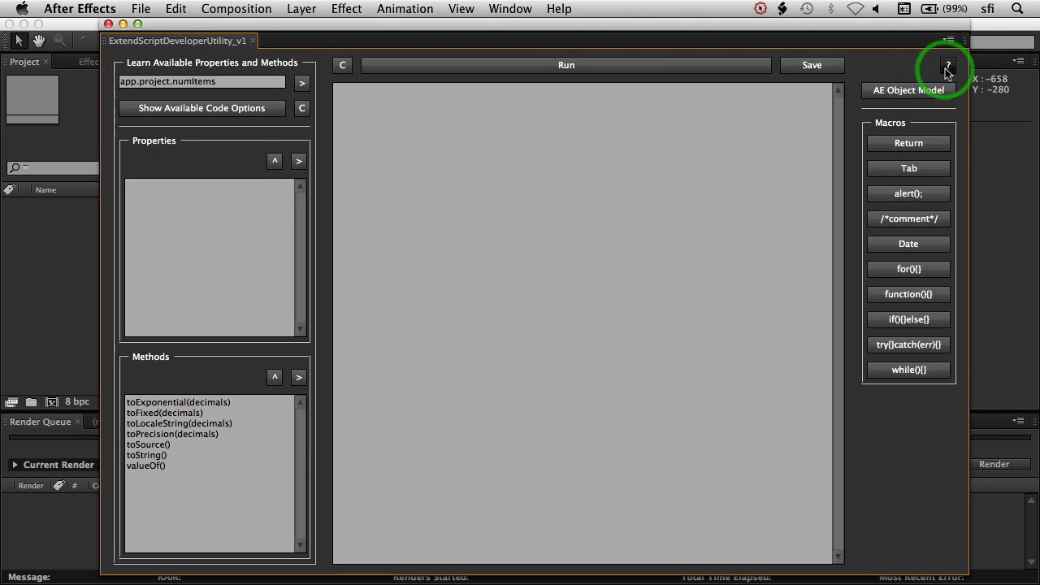
Show the utility's About/Resources window via the ? button.
click(947, 65)
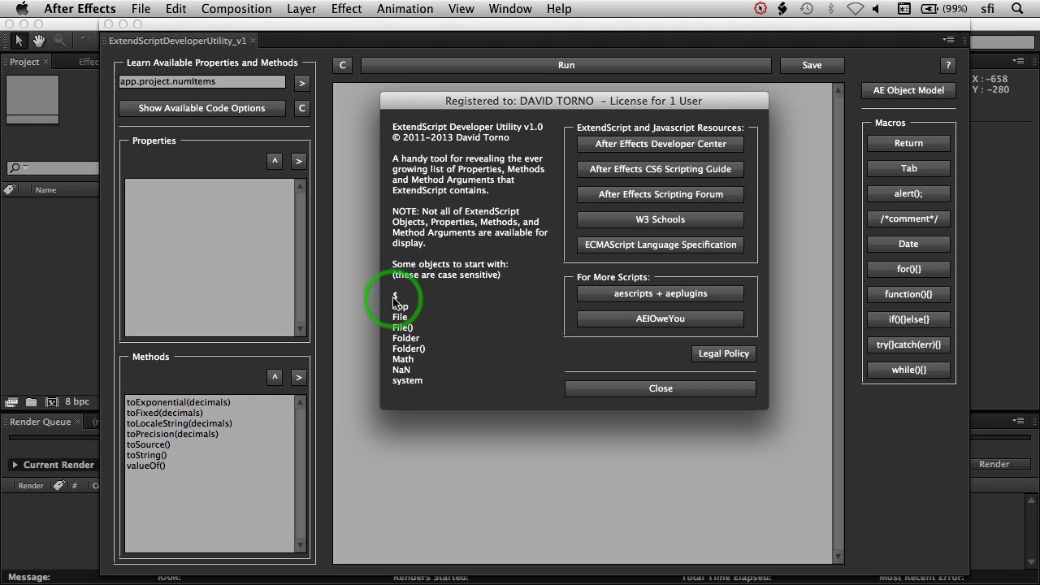
mouse_move(171, 71)
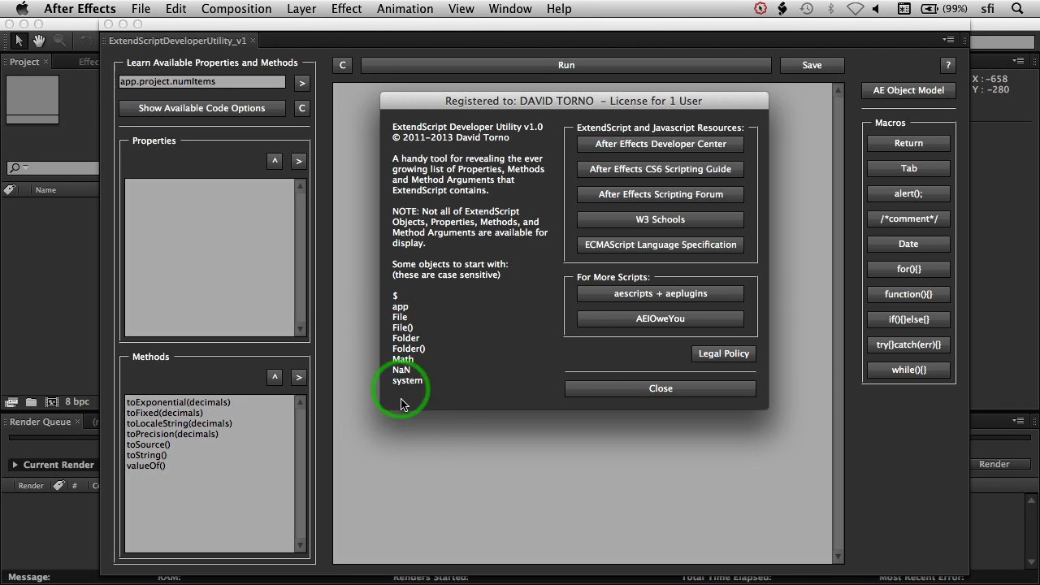
mouse_move(517, 423)
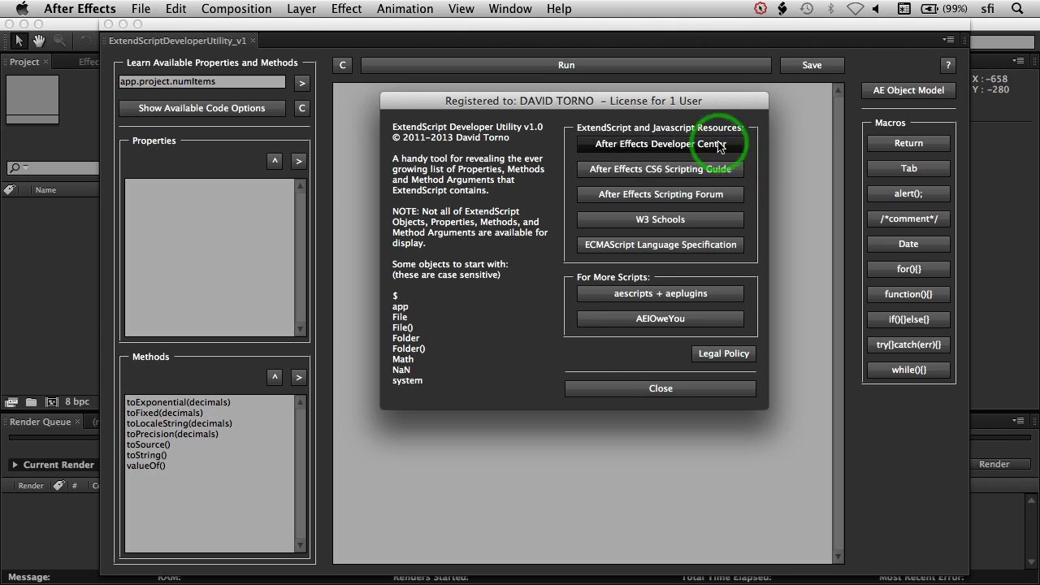
mouse_move(723, 178)
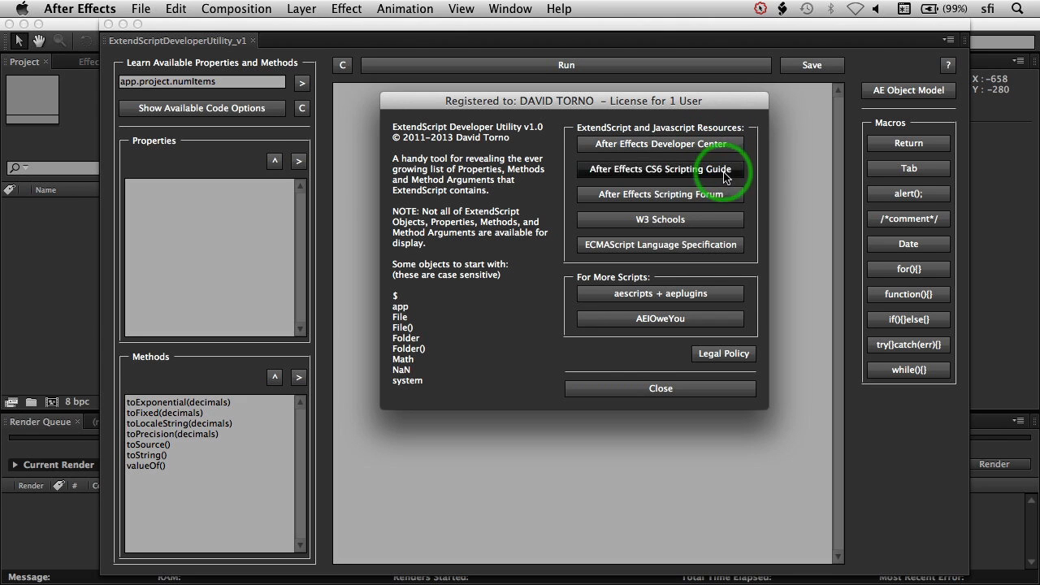
mouse_move(582, 153)
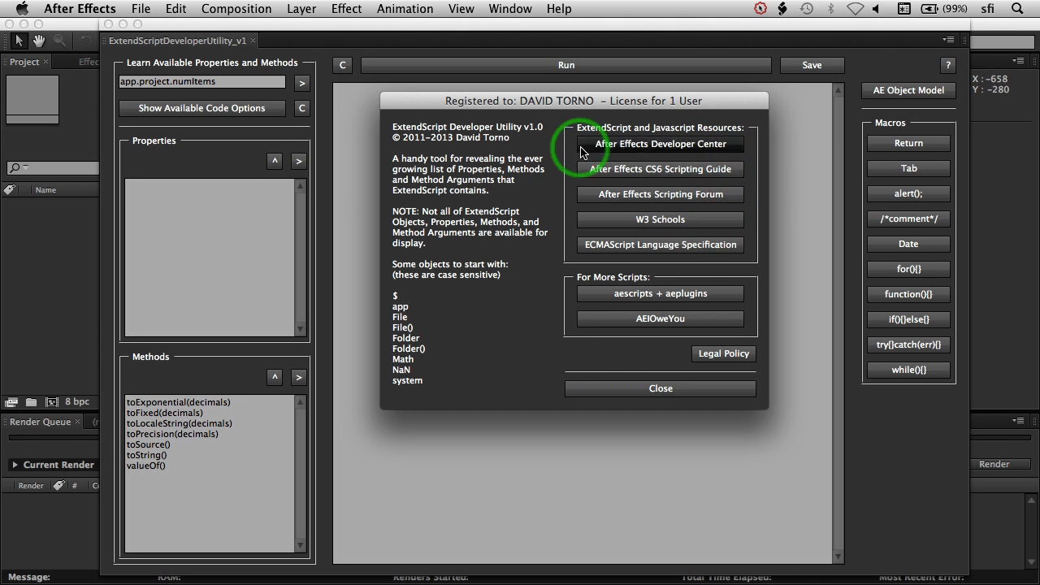
mouse_move(608, 172)
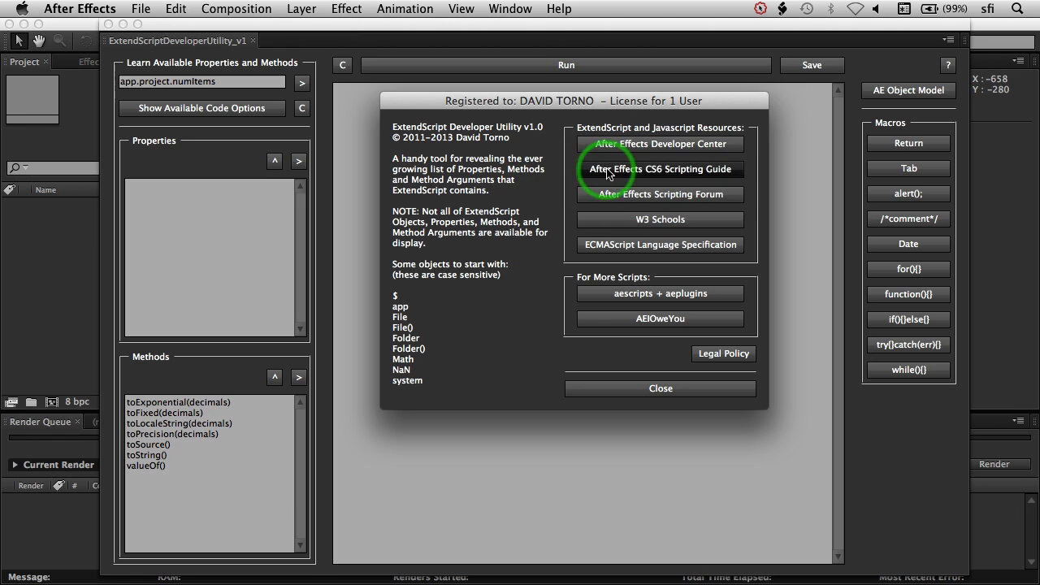
mouse_move(602, 143)
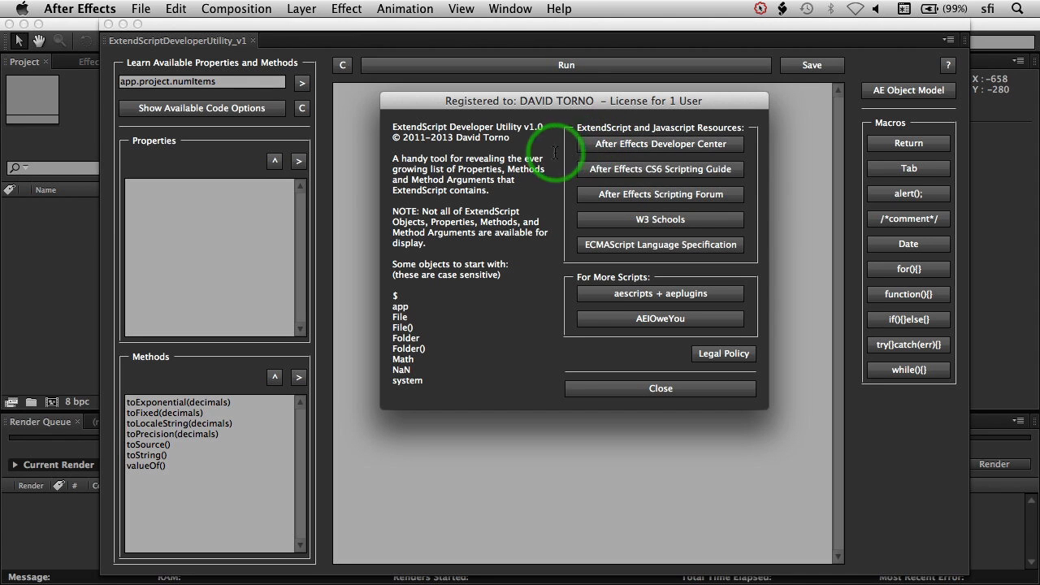
mouse_move(543, 208)
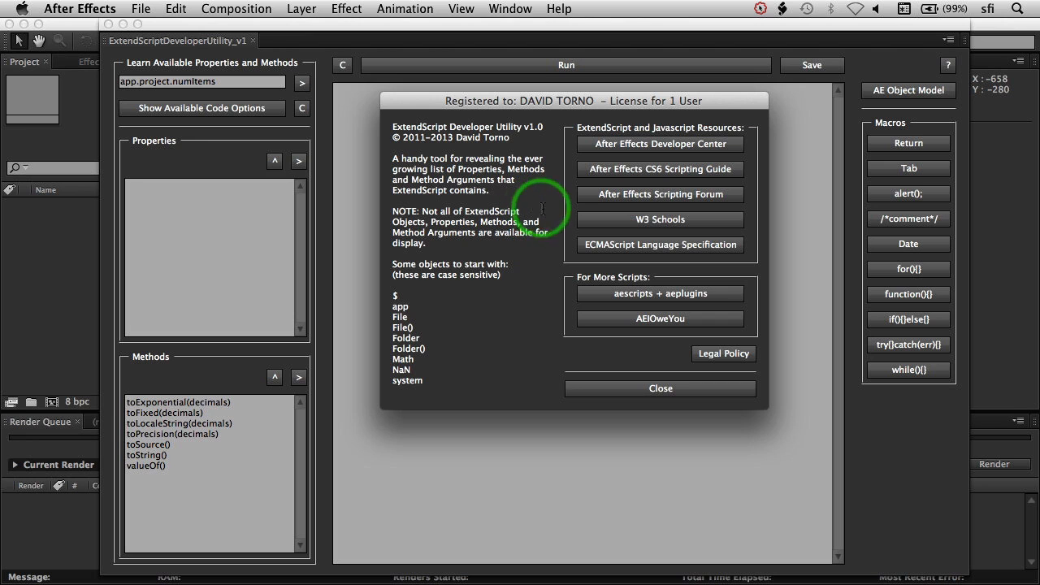
mouse_move(552, 292)
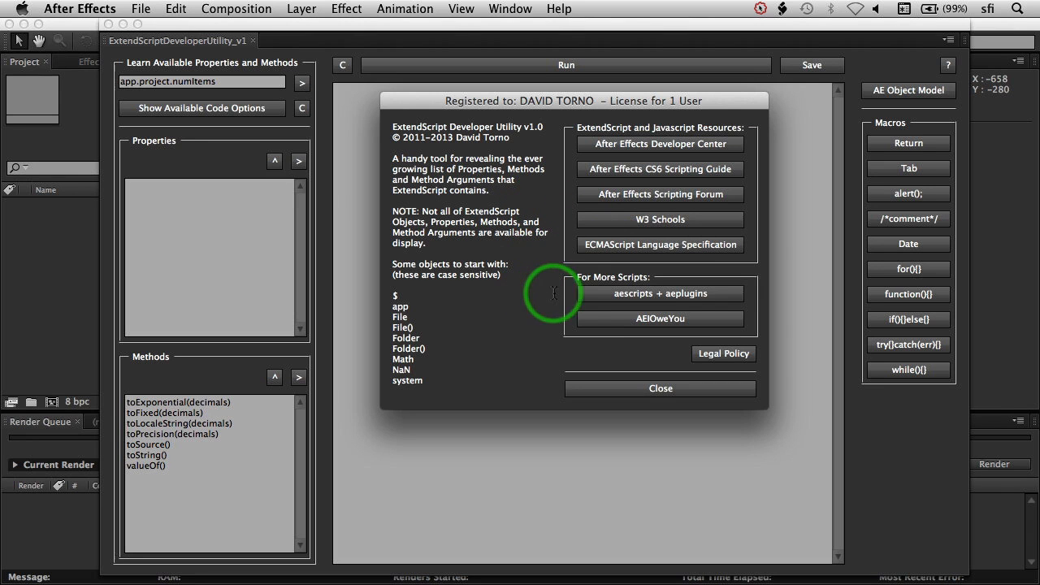
mouse_move(536, 312)
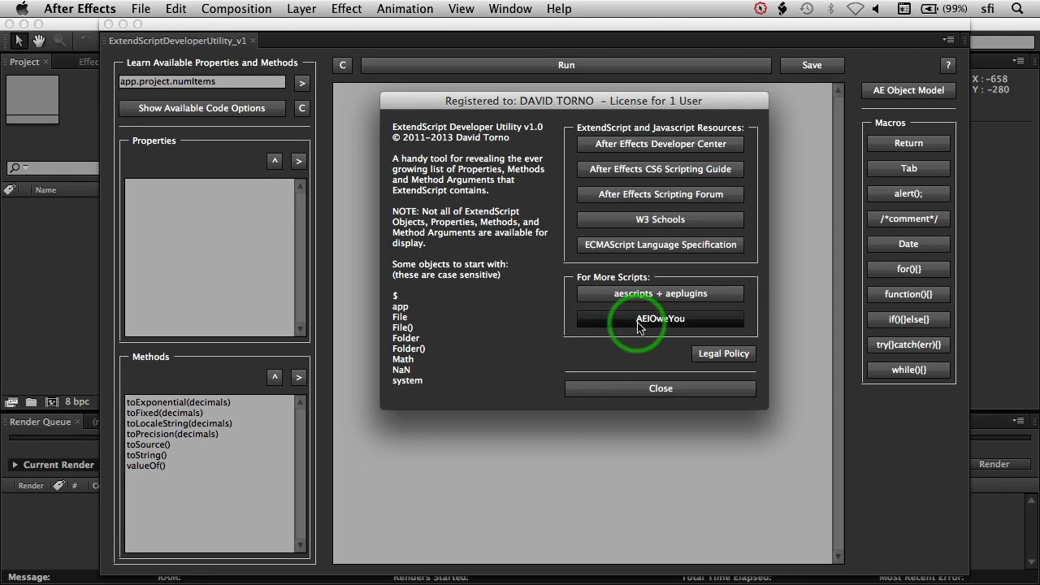
mouse_move(543, 350)
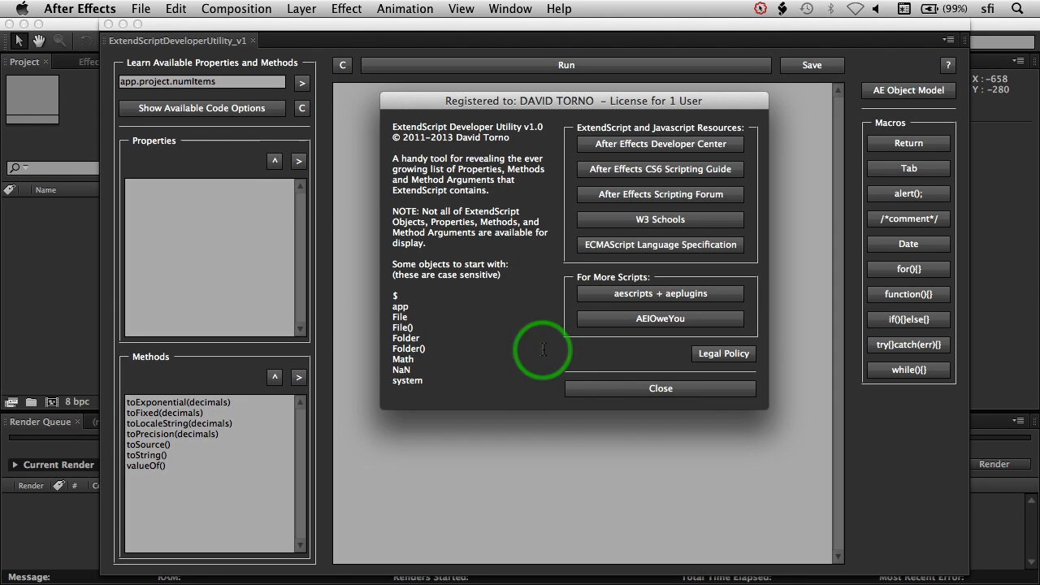
mouse_move(619, 375)
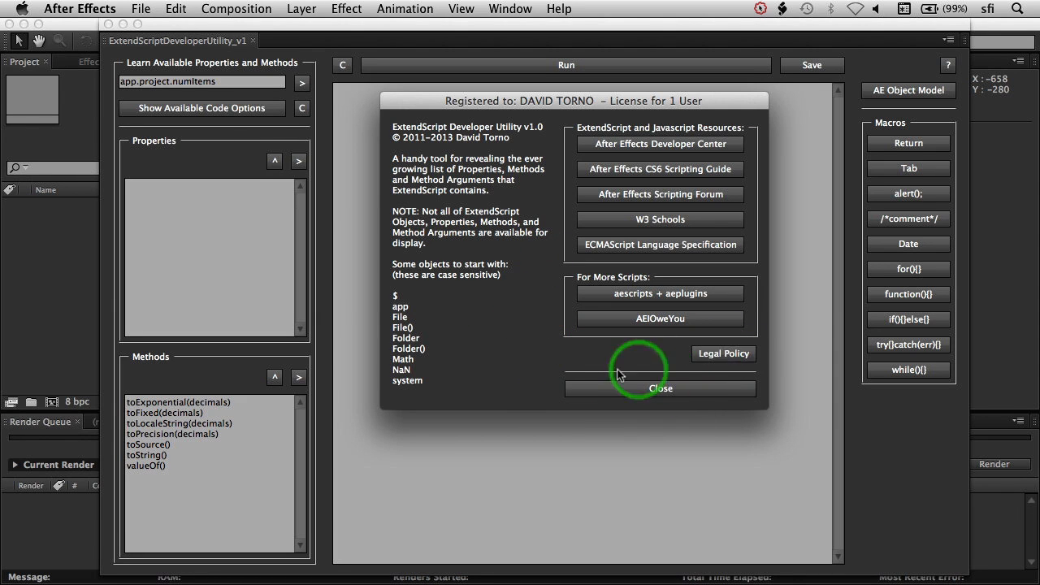
Close the About window and insert app.project.numItems into the code area with the > button.
click(660, 389)
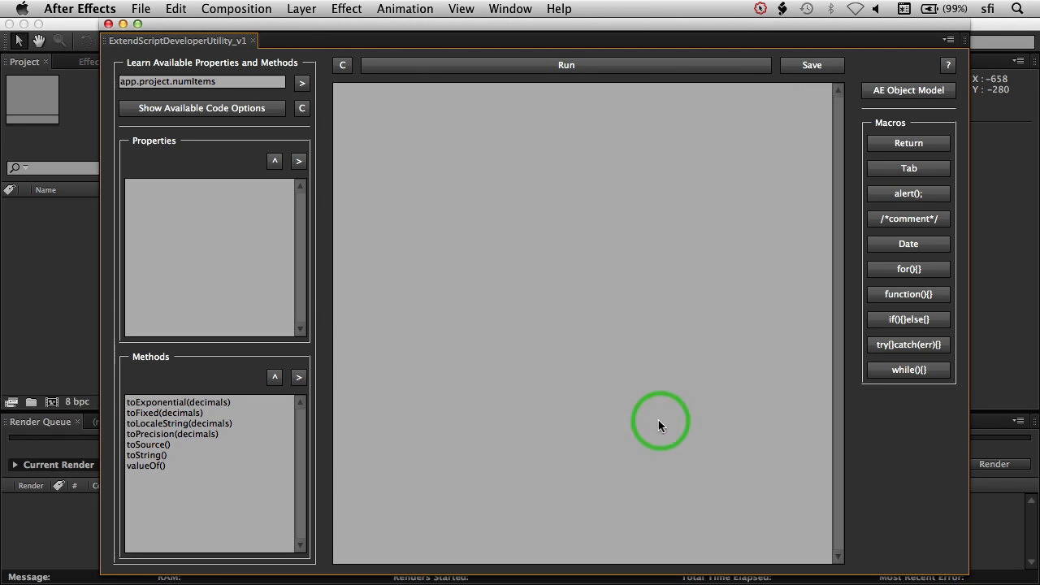
mouse_move(444, 193)
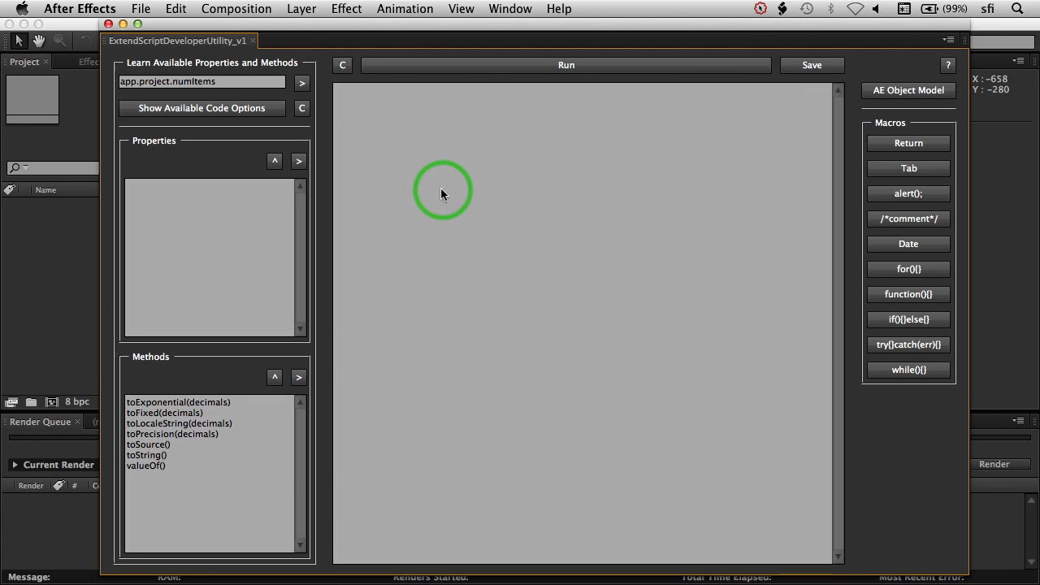
click(302, 81)
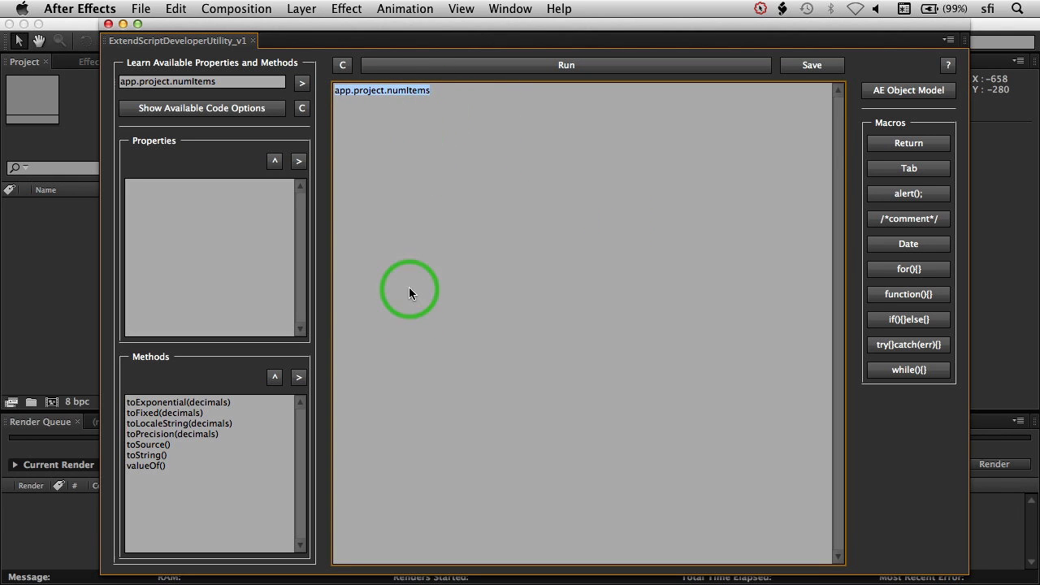
mouse_move(514, 170)
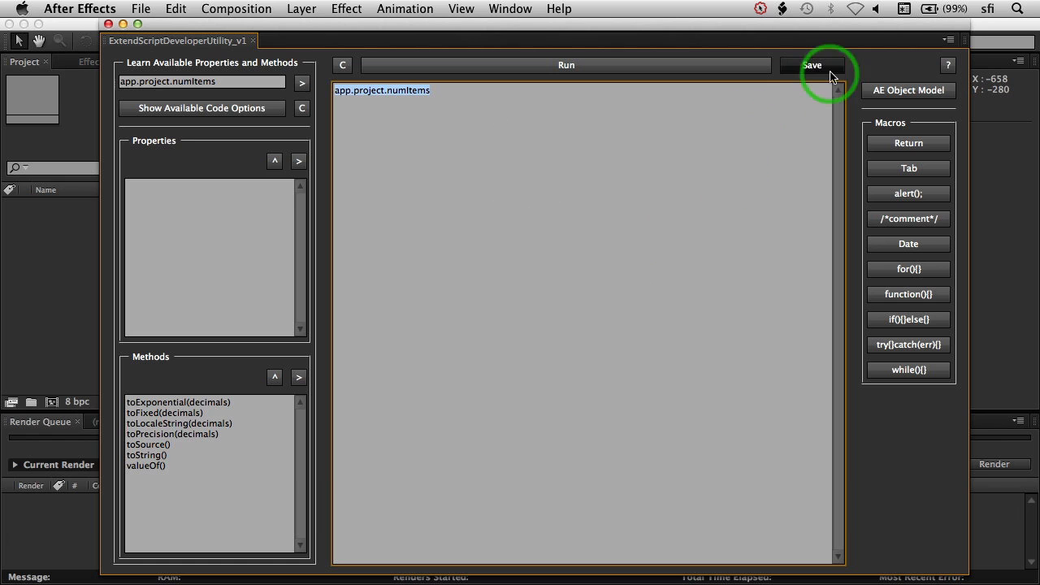
Start a save and name the file myScript.
click(811, 65)
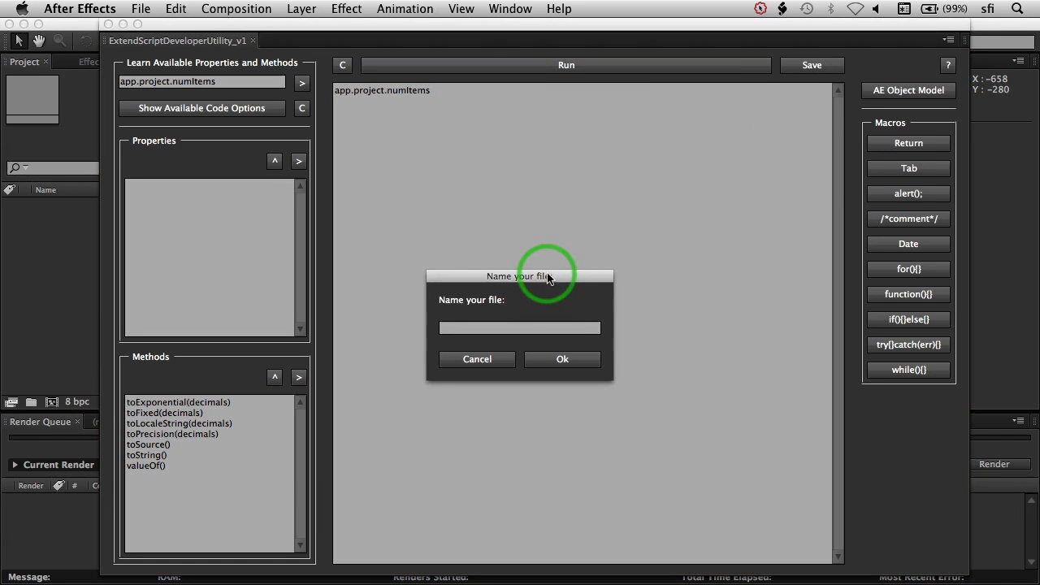
drag(520, 276, 551, 181)
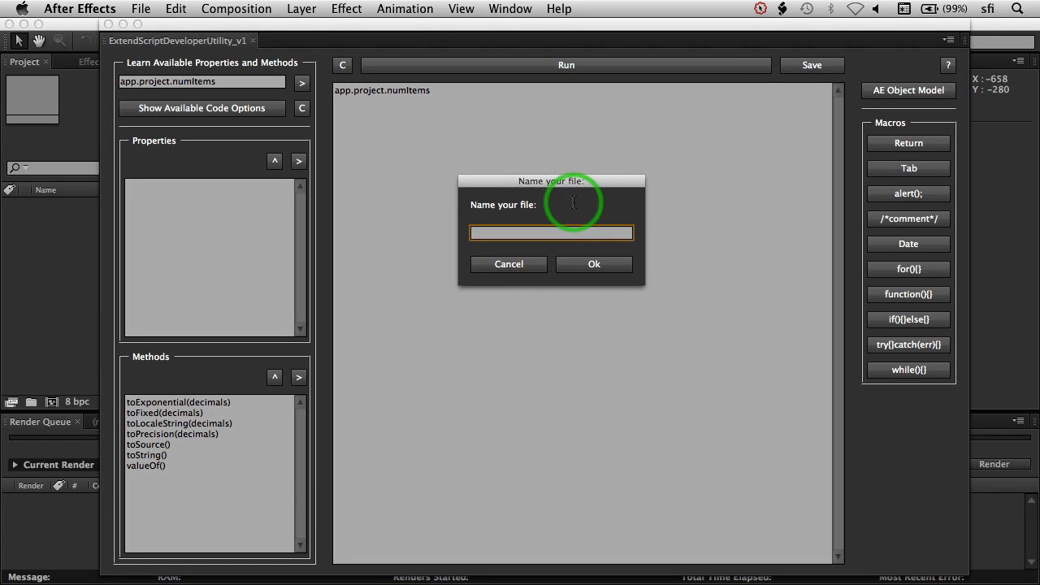
text(my)
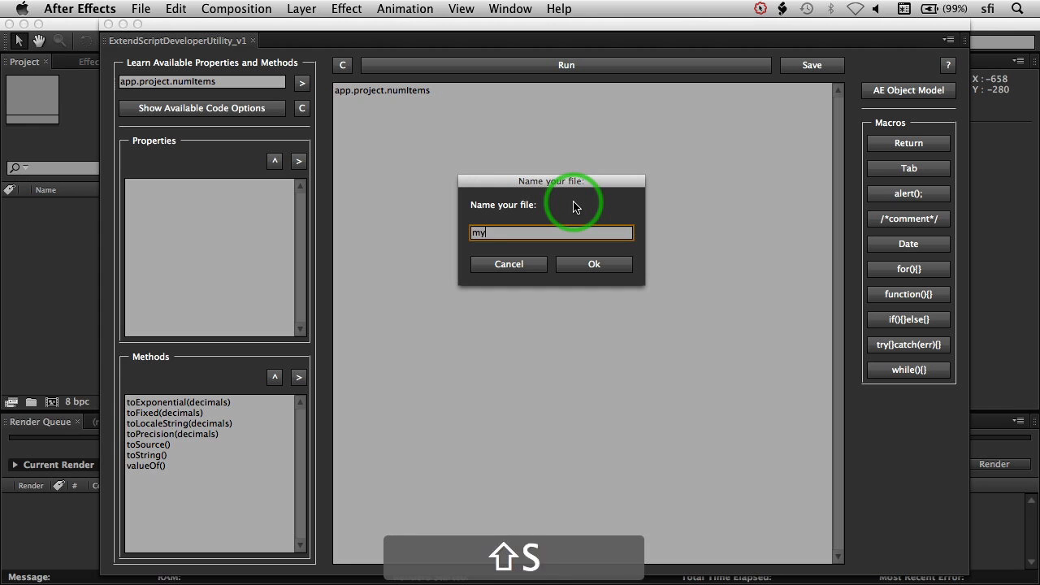
text(Script)
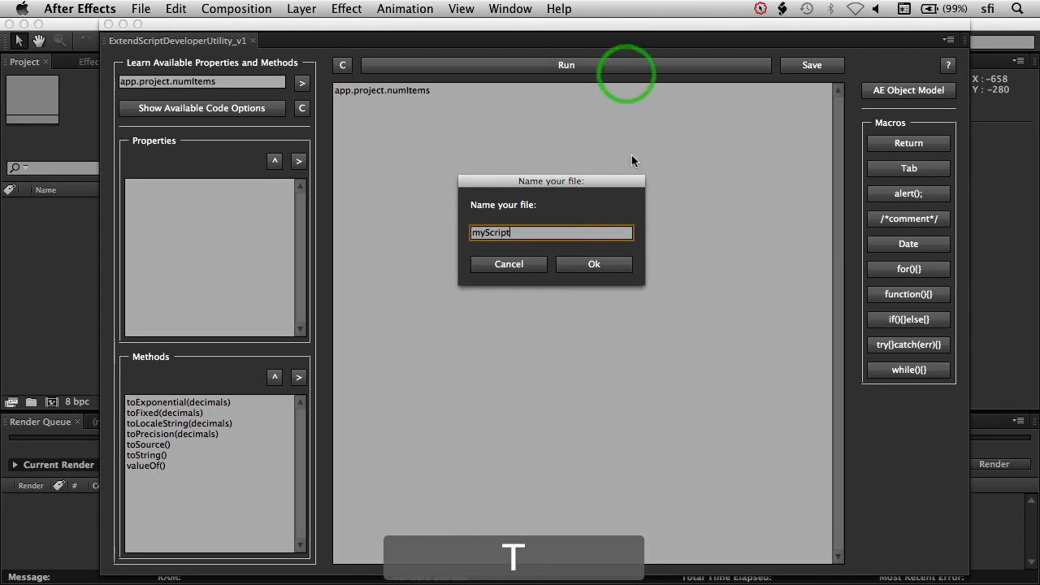
click(595, 264)
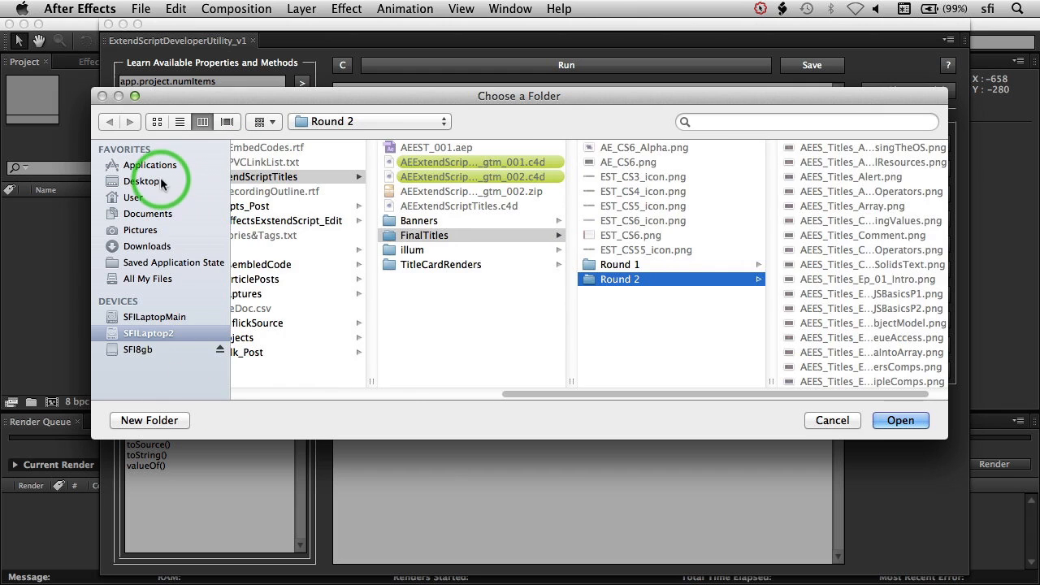
Choose the Desktop as destination, save myScript.jsx and dismiss the saved confirmation.
click(143, 182)
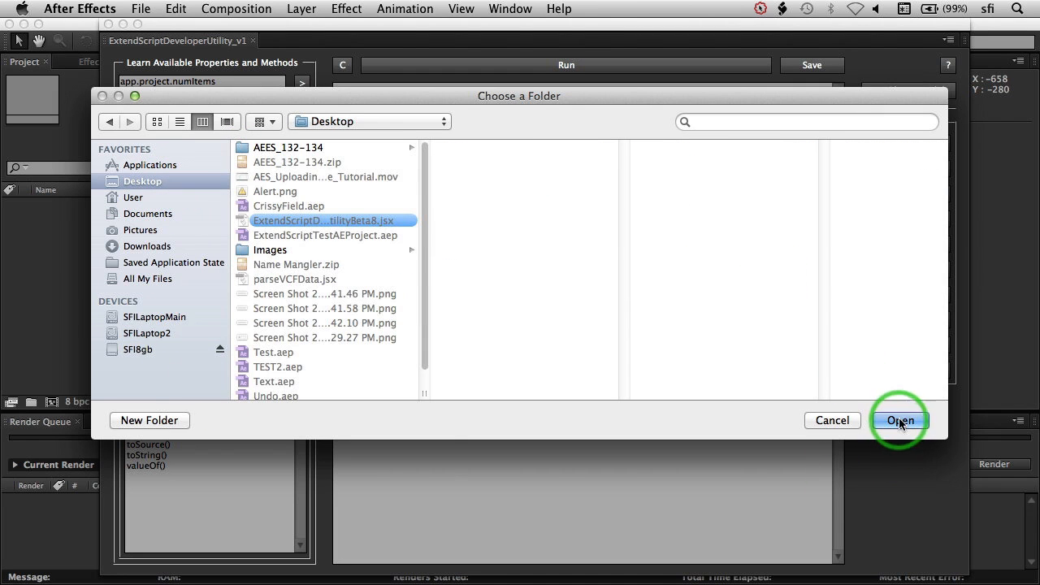
click(900, 419)
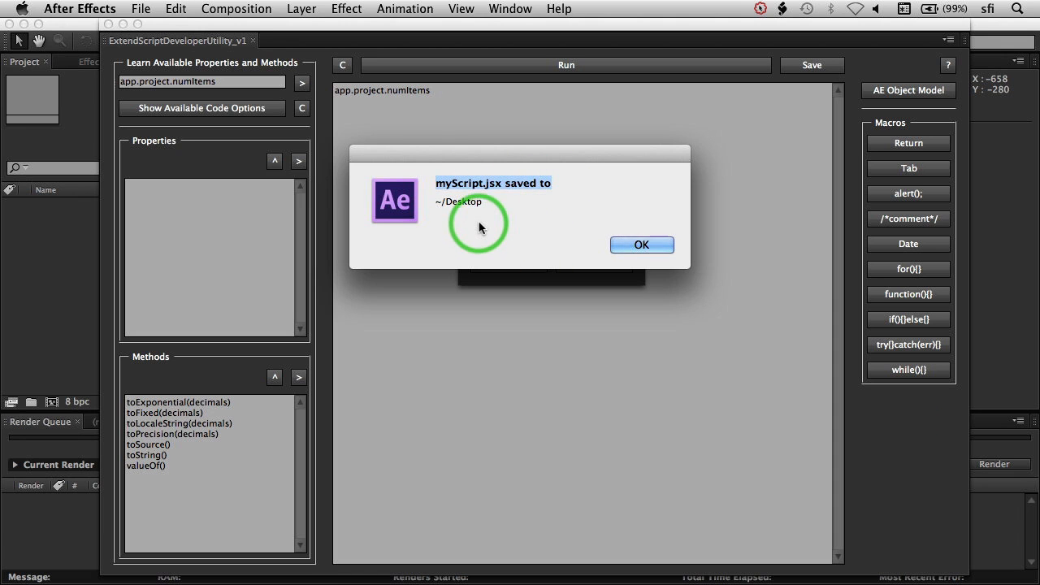
mouse_move(488, 180)
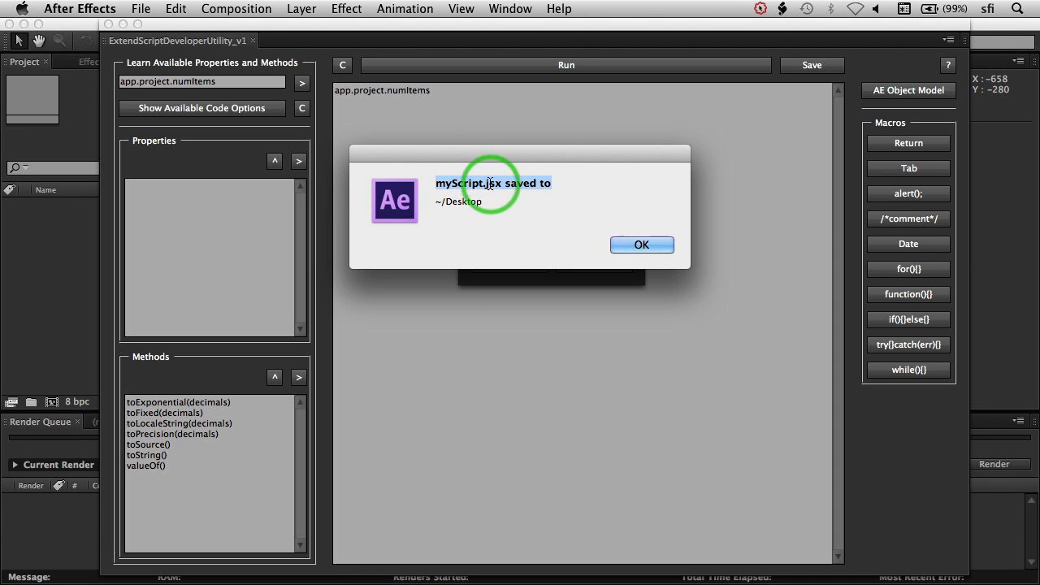
mouse_move(491, 231)
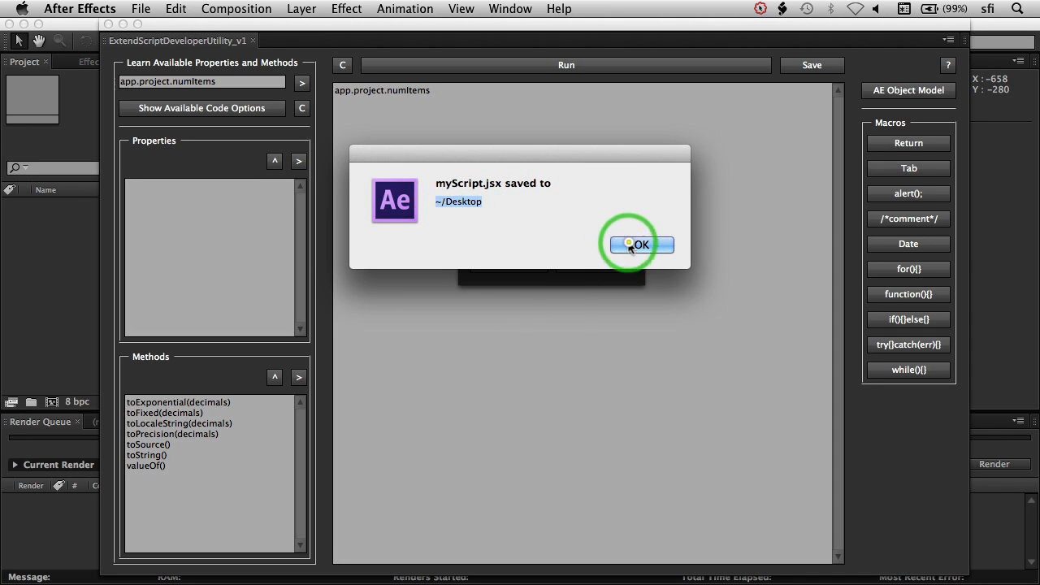
click(640, 243)
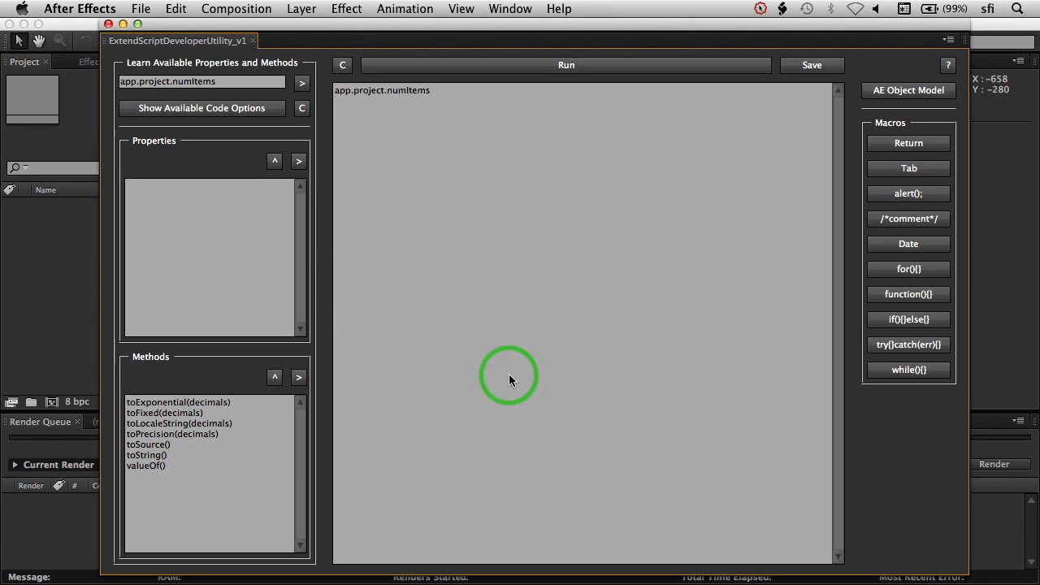
mouse_move(875, 177)
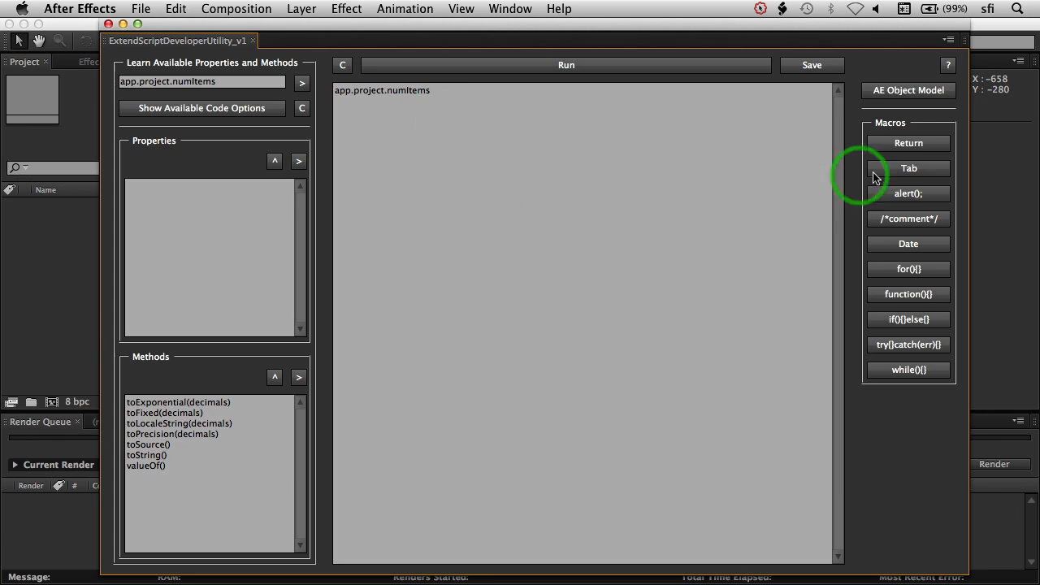
click(809, 65)
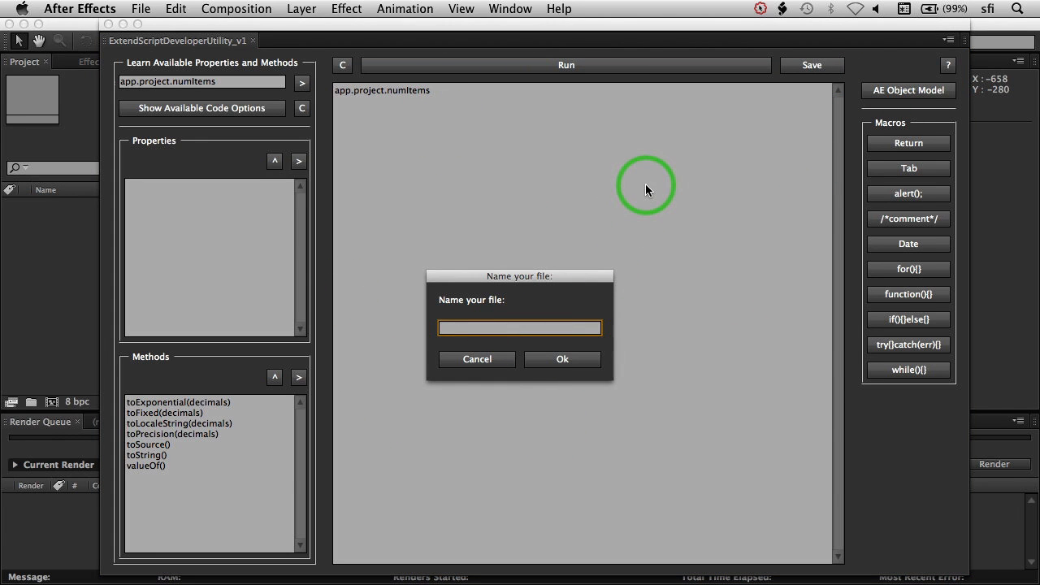
text(mySc)
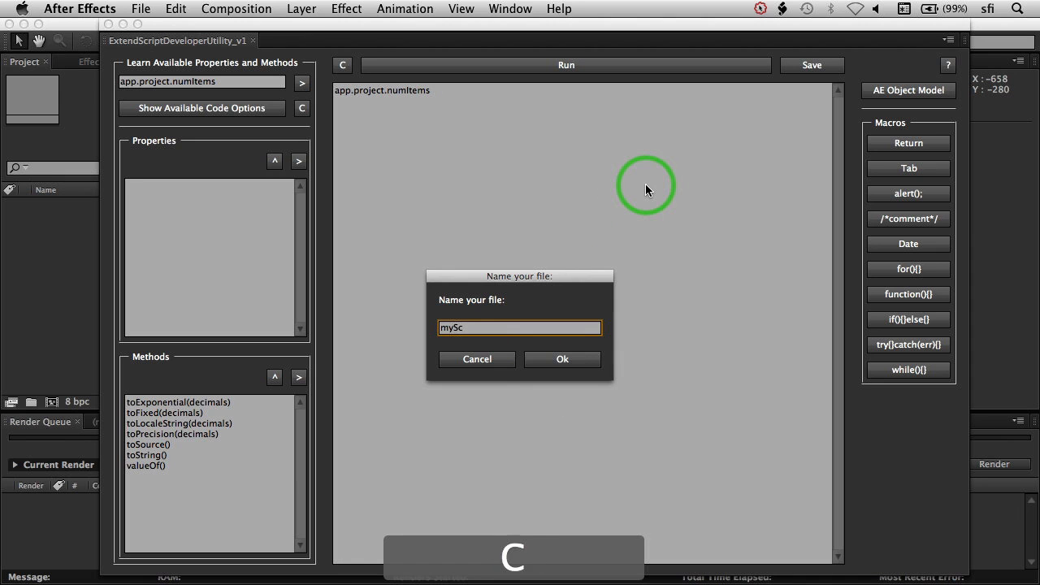
text(ript)
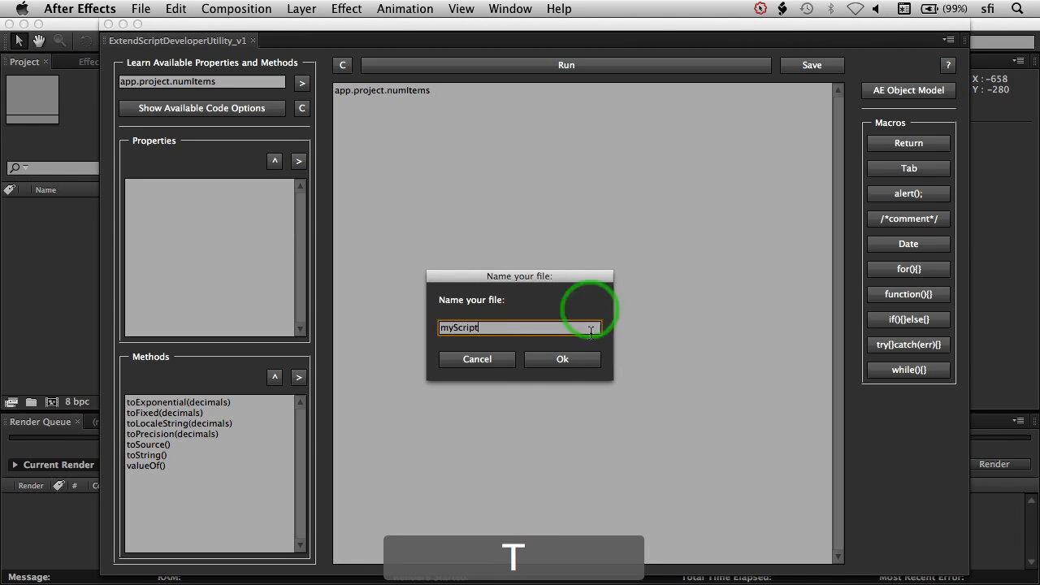
click(563, 359)
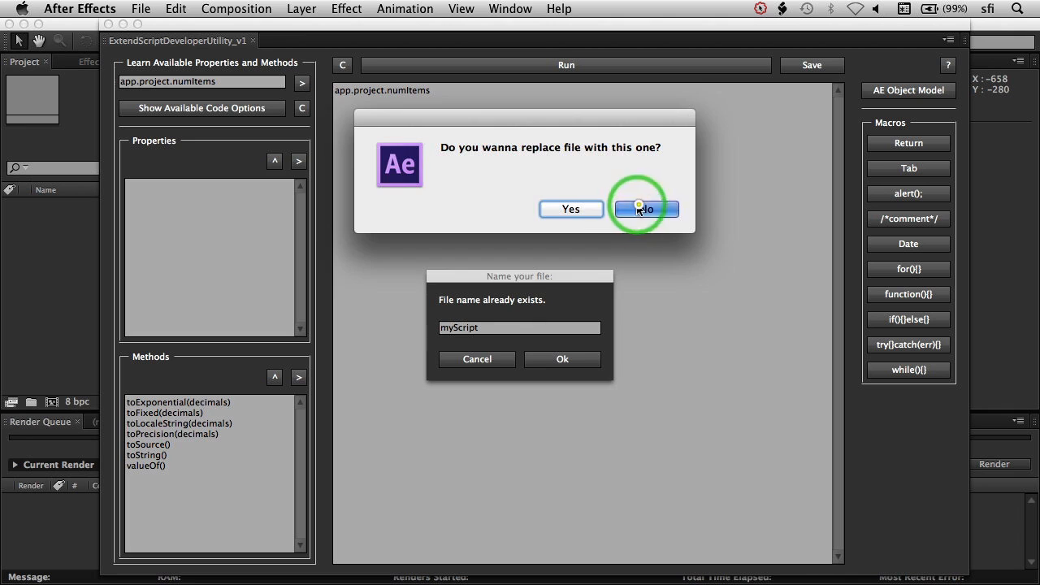
click(645, 208)
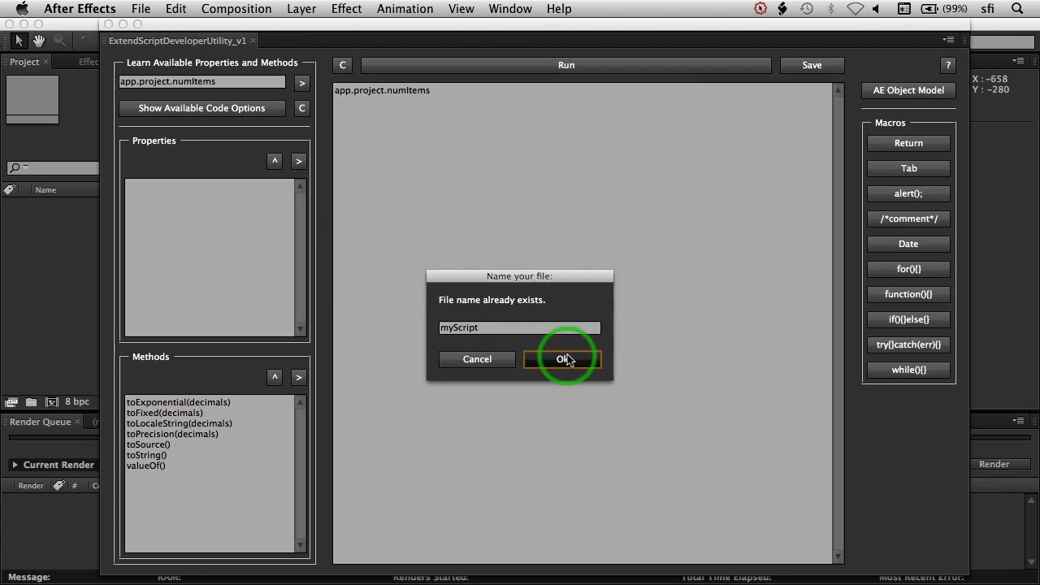
click(563, 359)
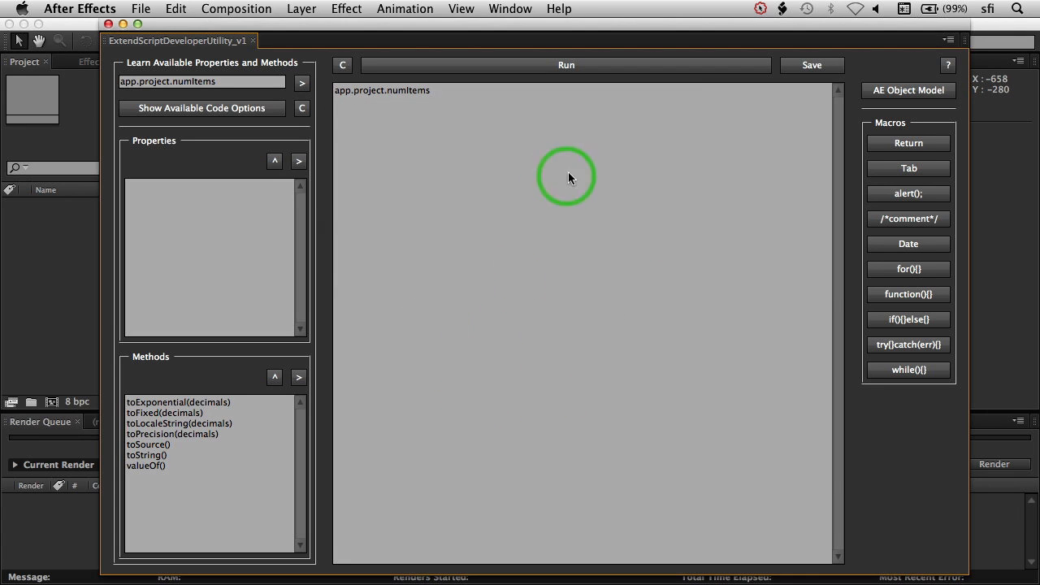
click(566, 177)
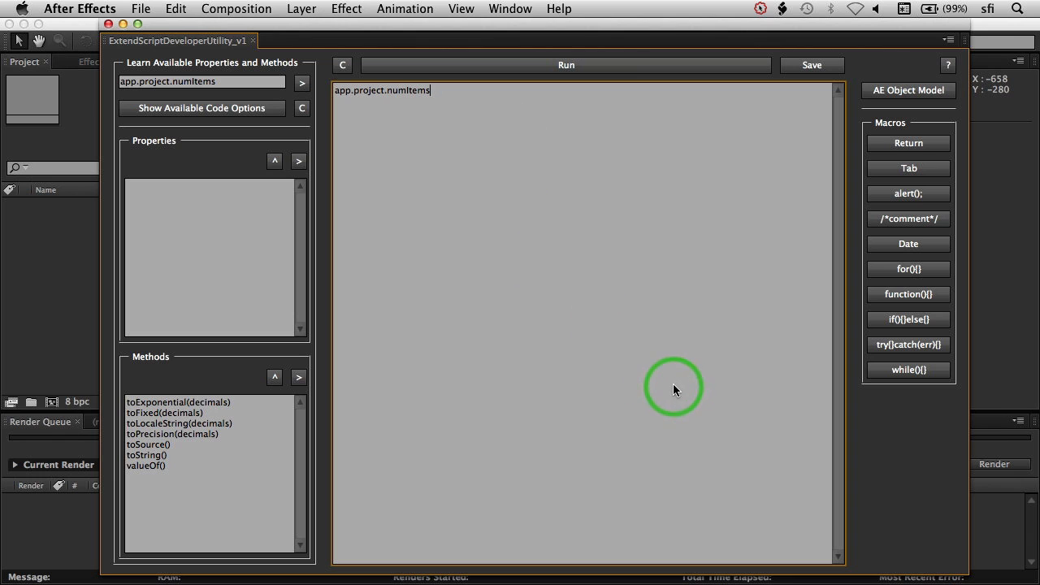